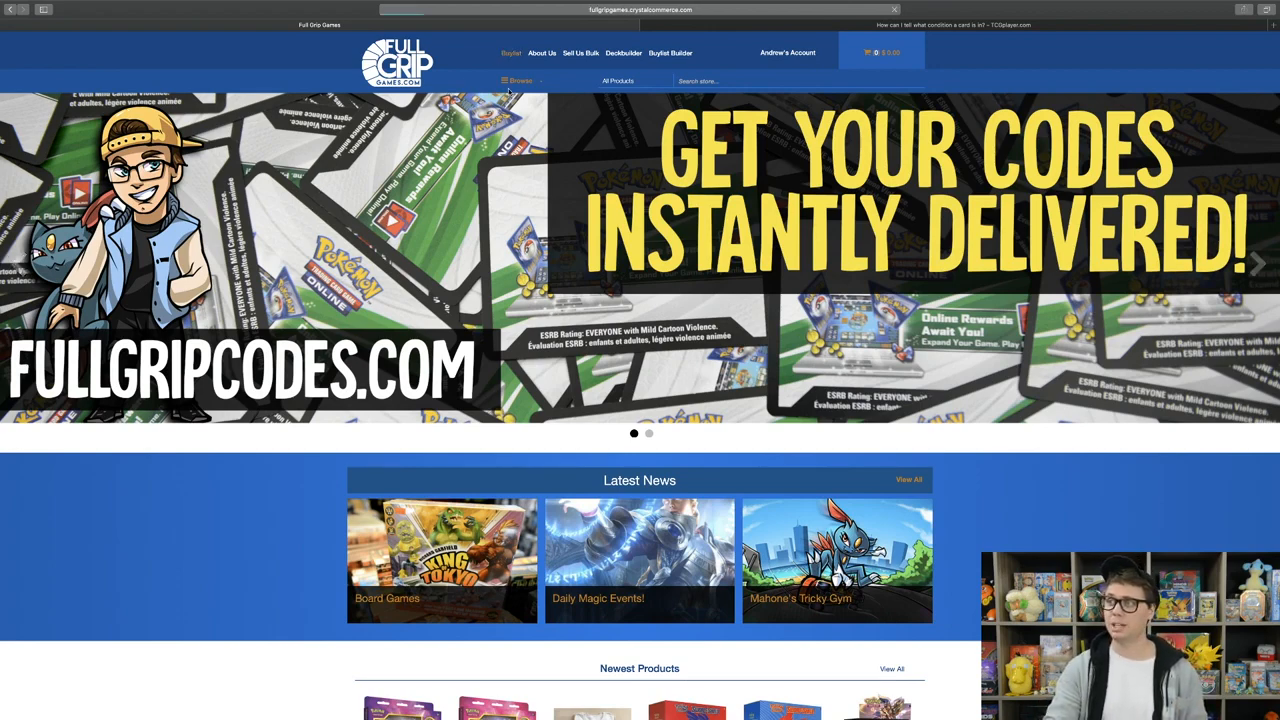
# Open the Full Grip Games buylist page from the store's top navigation.
pyautogui.click(511, 52)
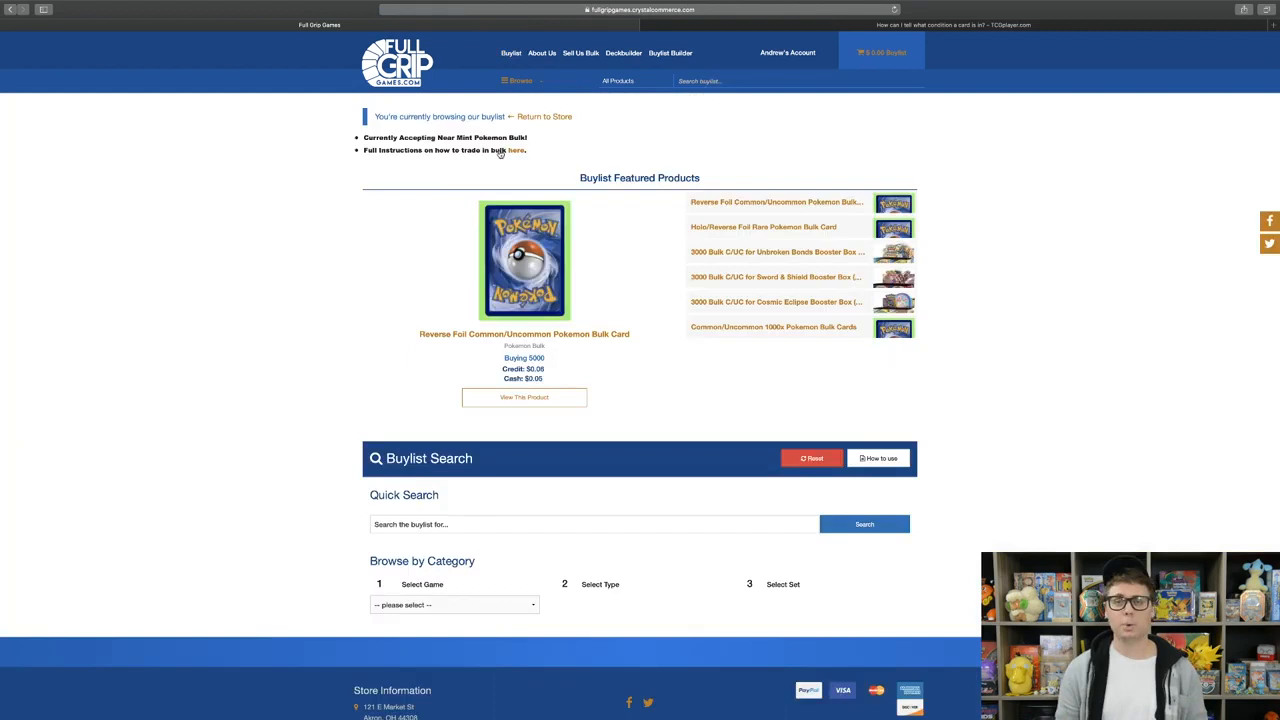
pyautogui.moveTo(497, 152)
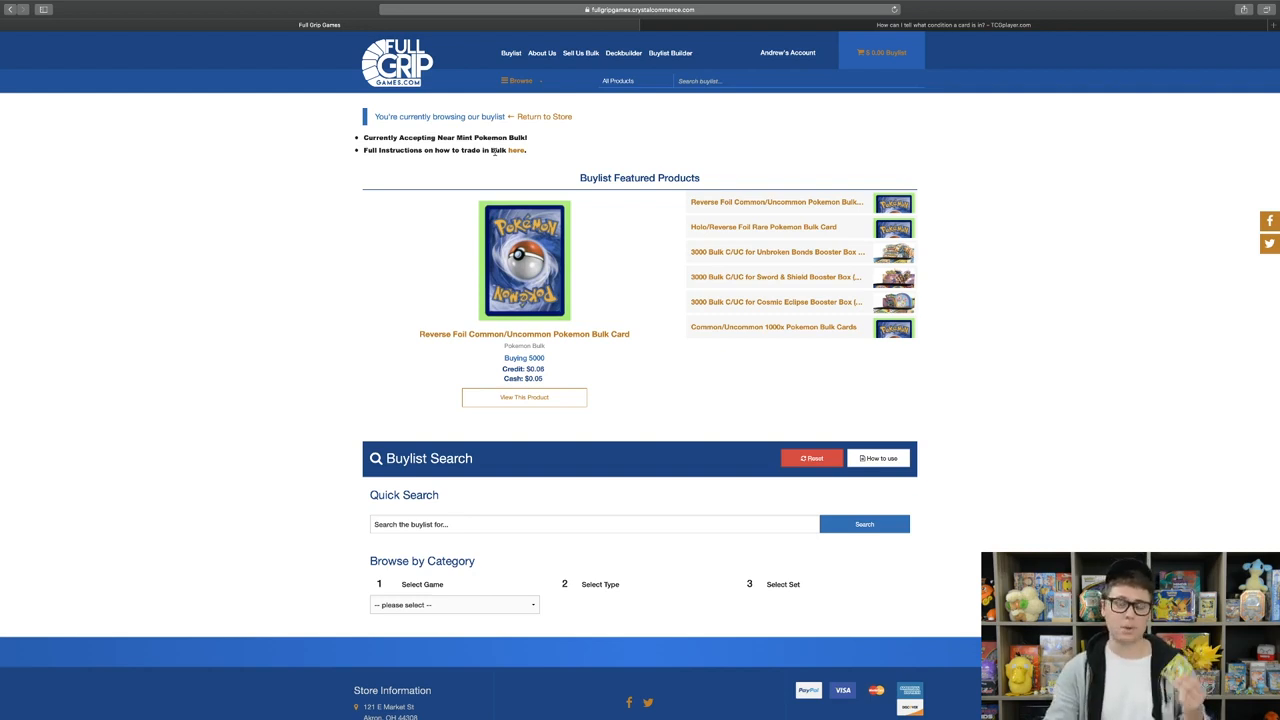
pyautogui.scroll(-3)
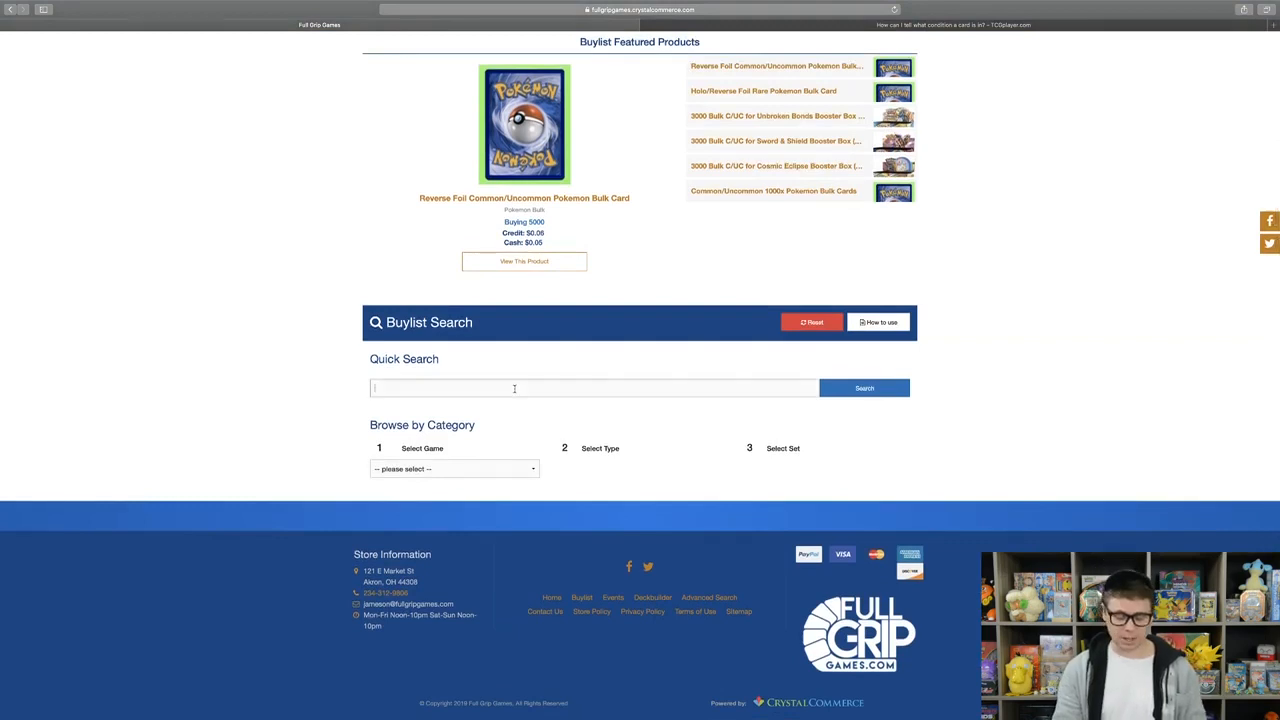
# Search the buylist for 'acro bike' to see its cash and credit prices.
pyautogui.write('acro bike')
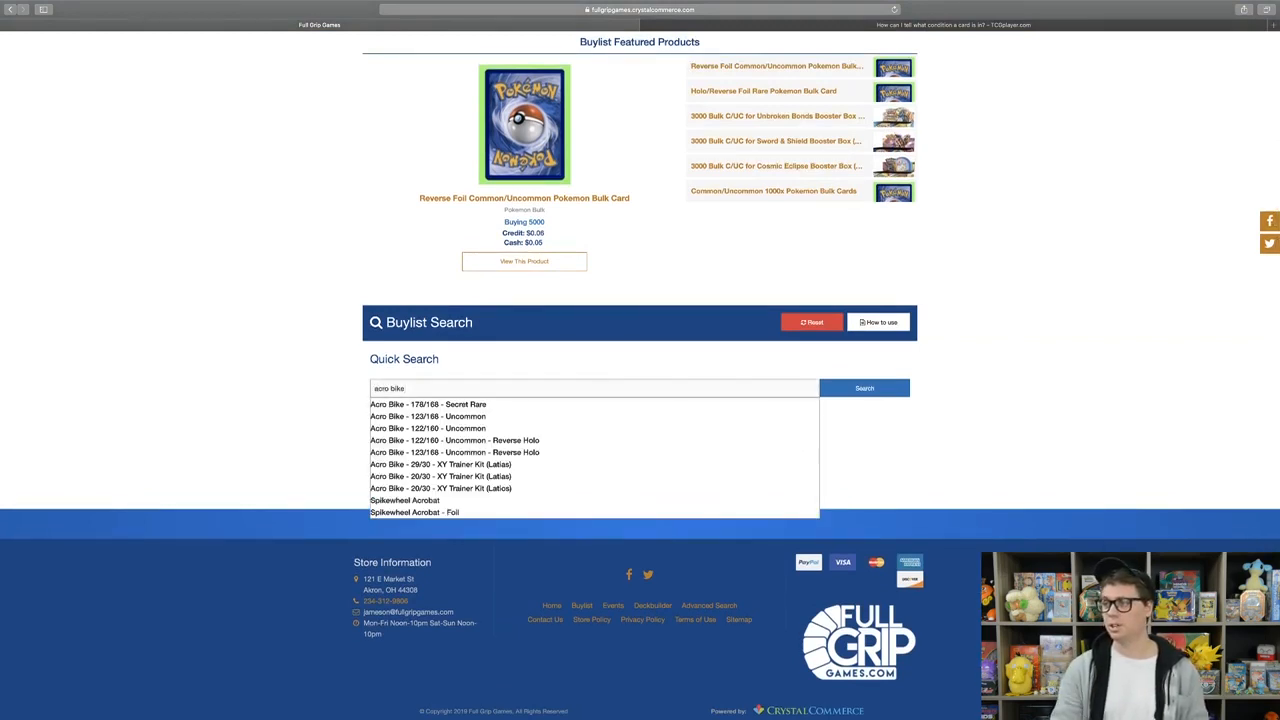
pyautogui.click(864, 388)
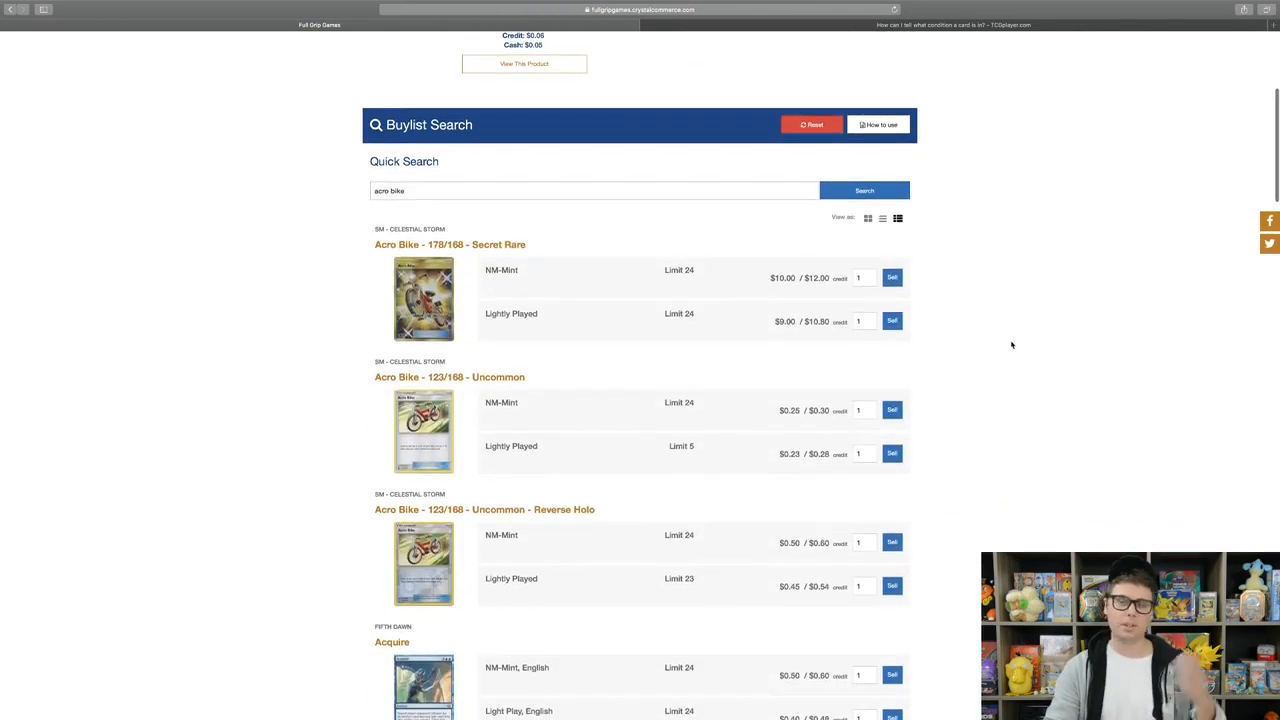
pyautogui.scroll(3)
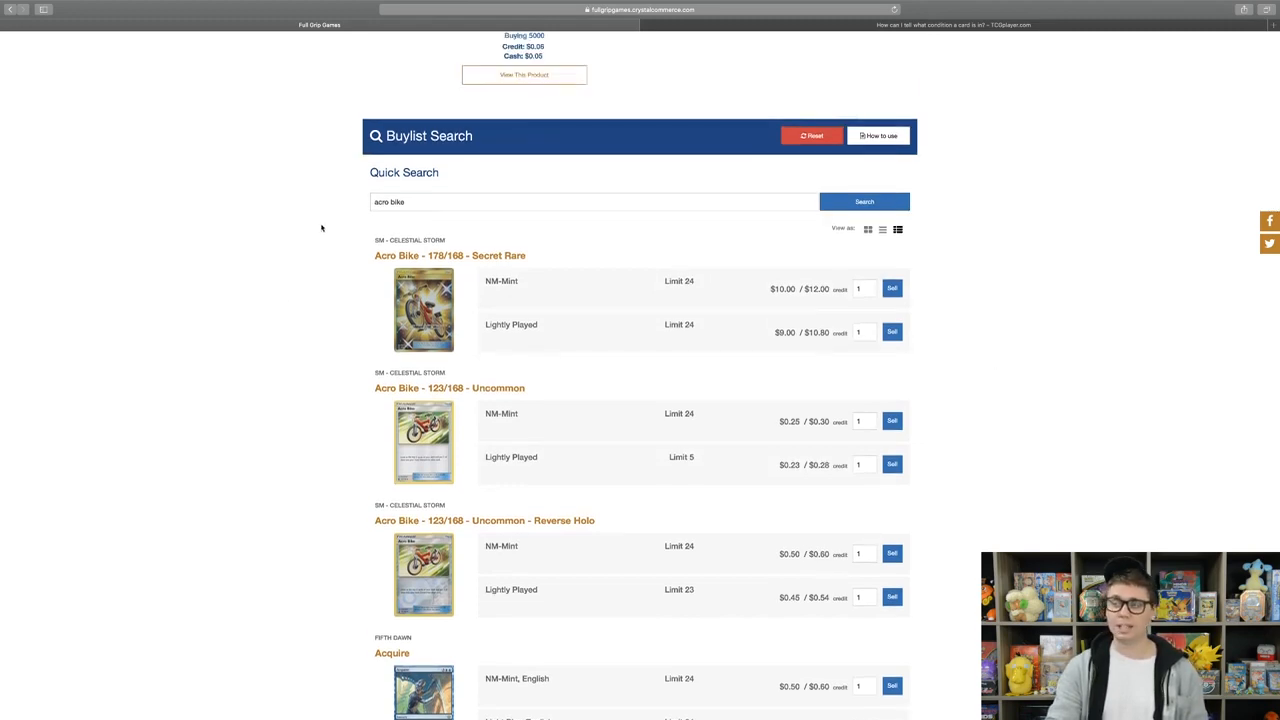
pyautogui.moveTo(383, 311)
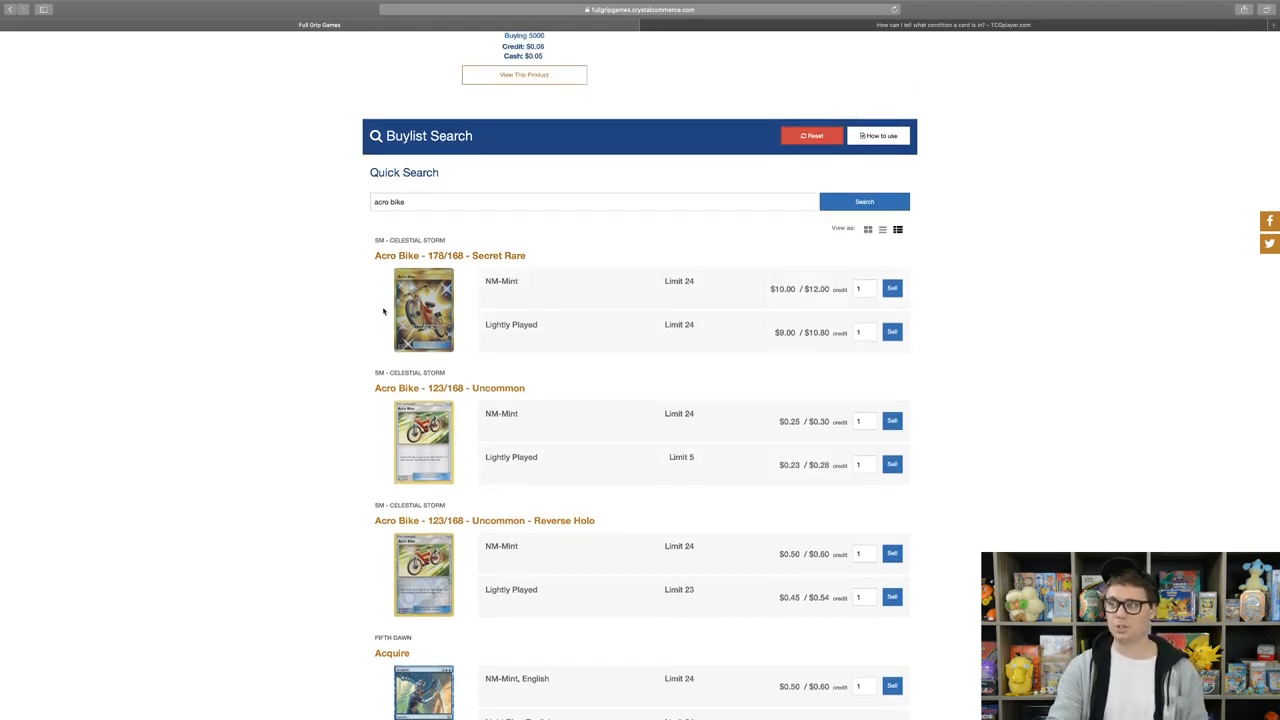
pyautogui.moveTo(483, 309)
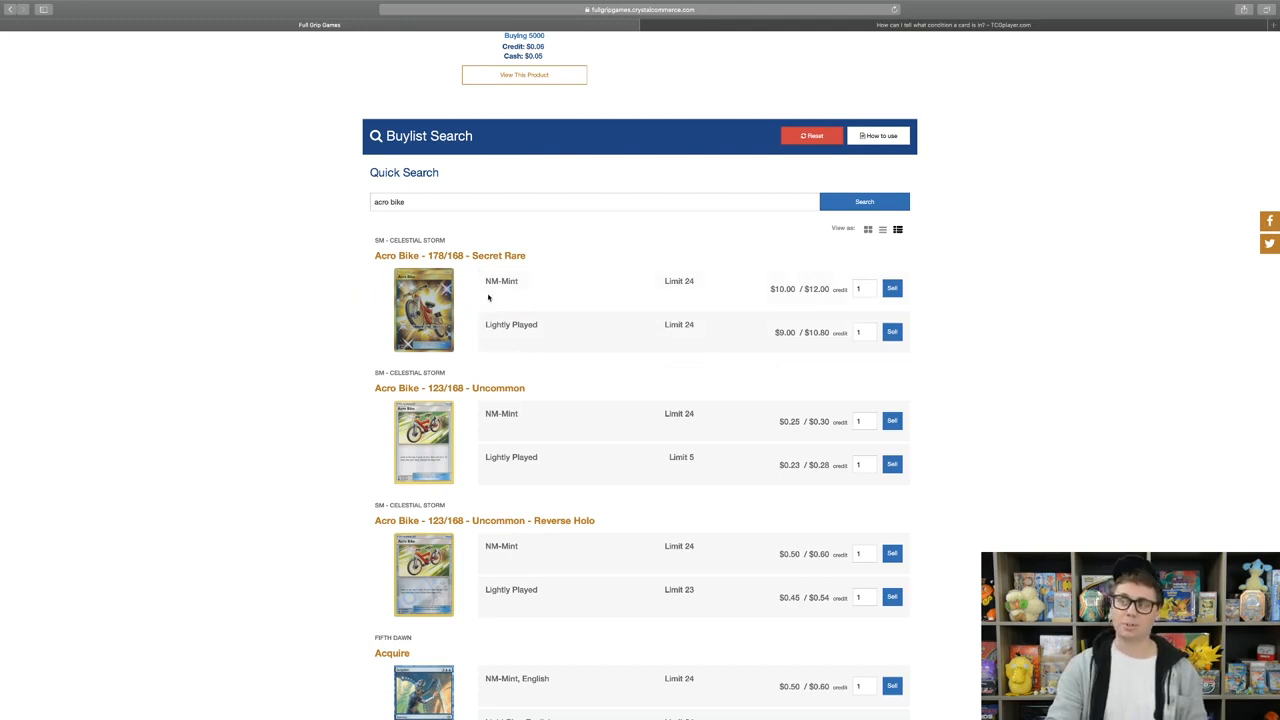
pyautogui.moveTo(528, 355)
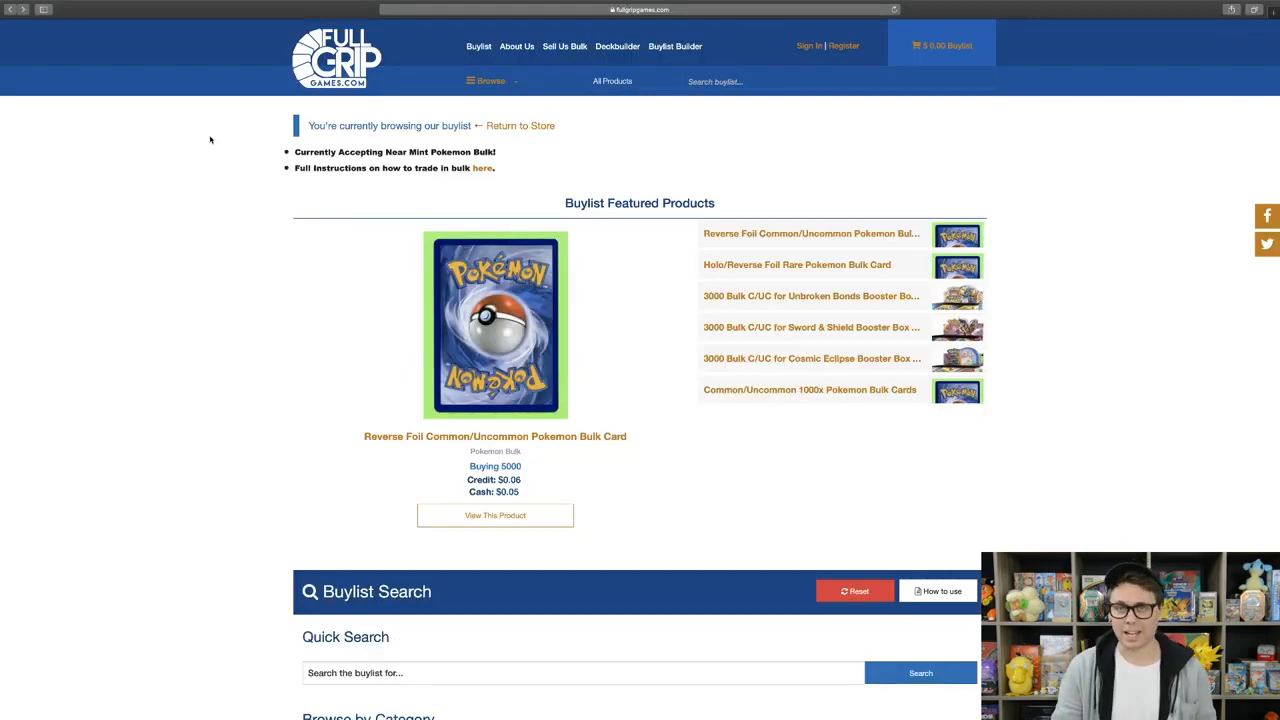
pyautogui.moveTo(493, 85)
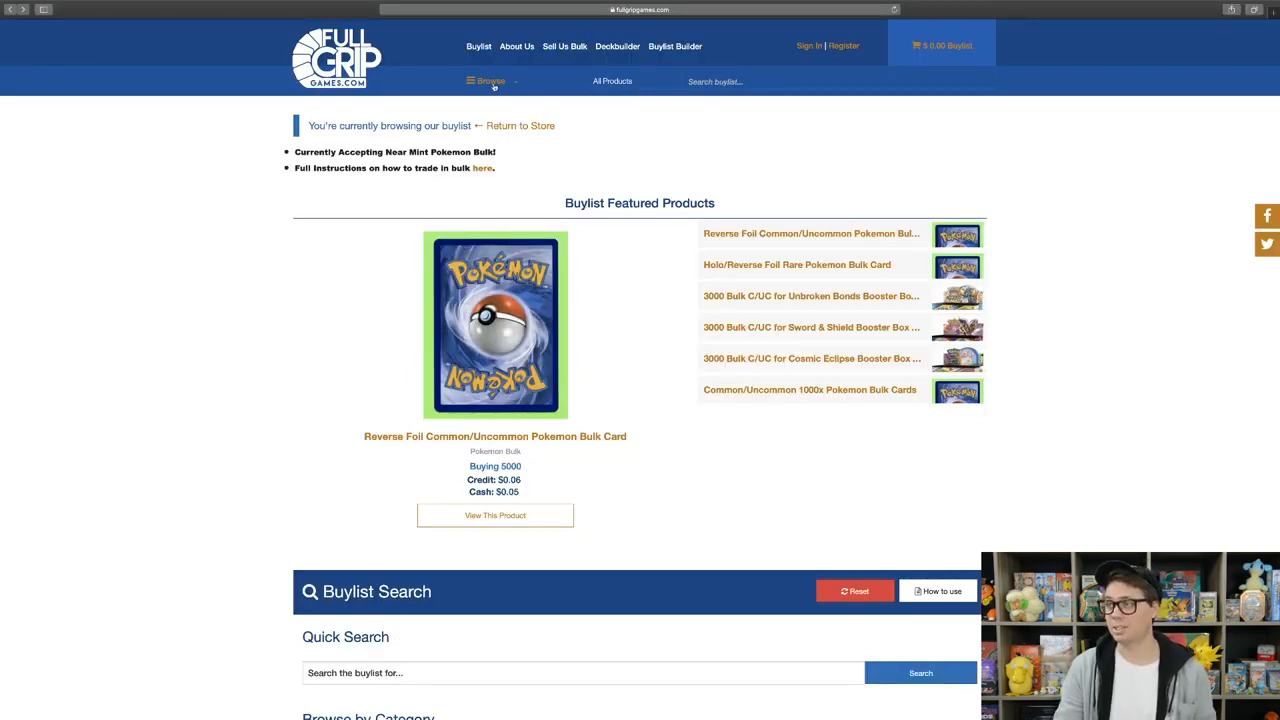
# Browse to the SM - Celestial Storm Pokemon singles buylist and scroll through its cards.
pyautogui.click(490, 81)
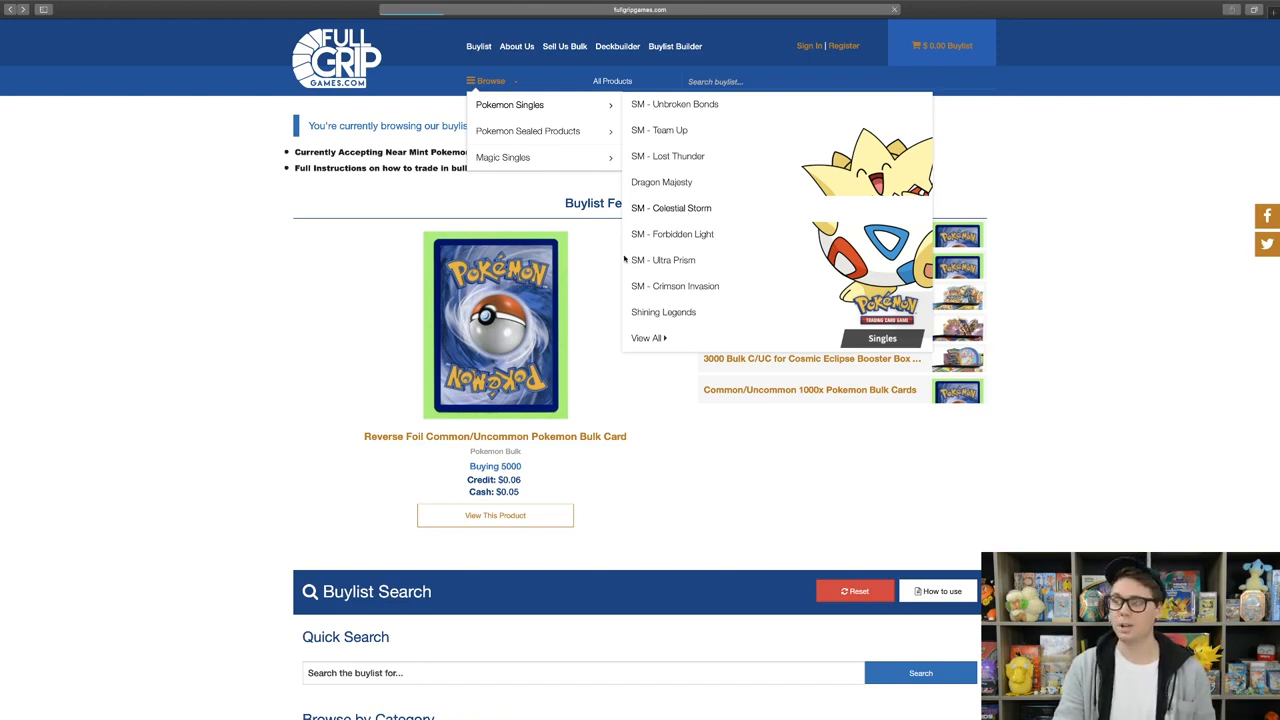
pyautogui.click(671, 208)
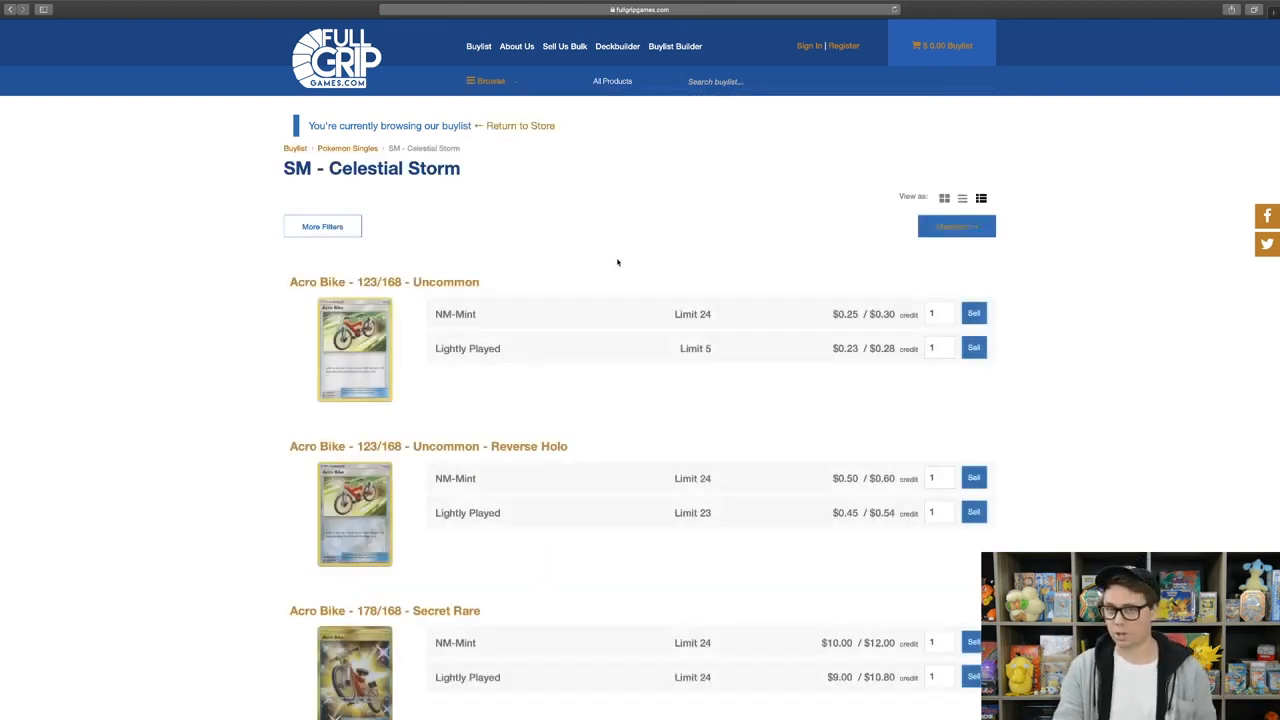
pyautogui.scroll(-3)
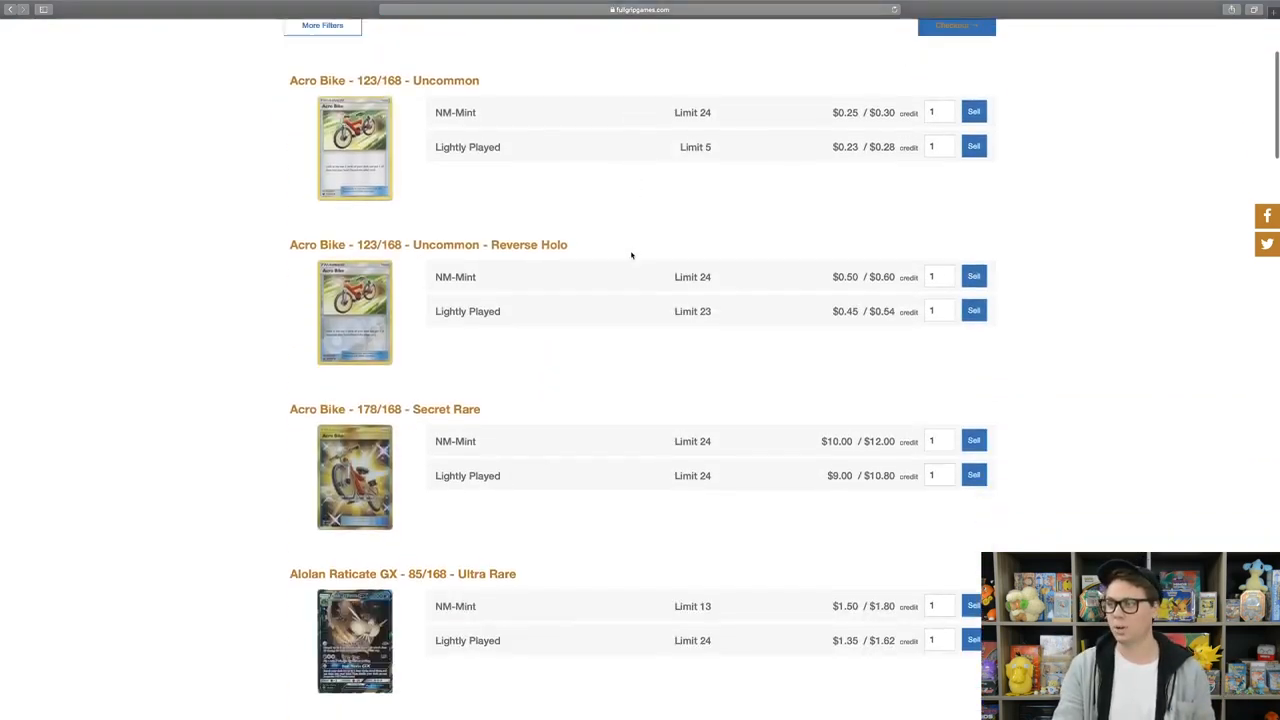
pyautogui.scroll(3)
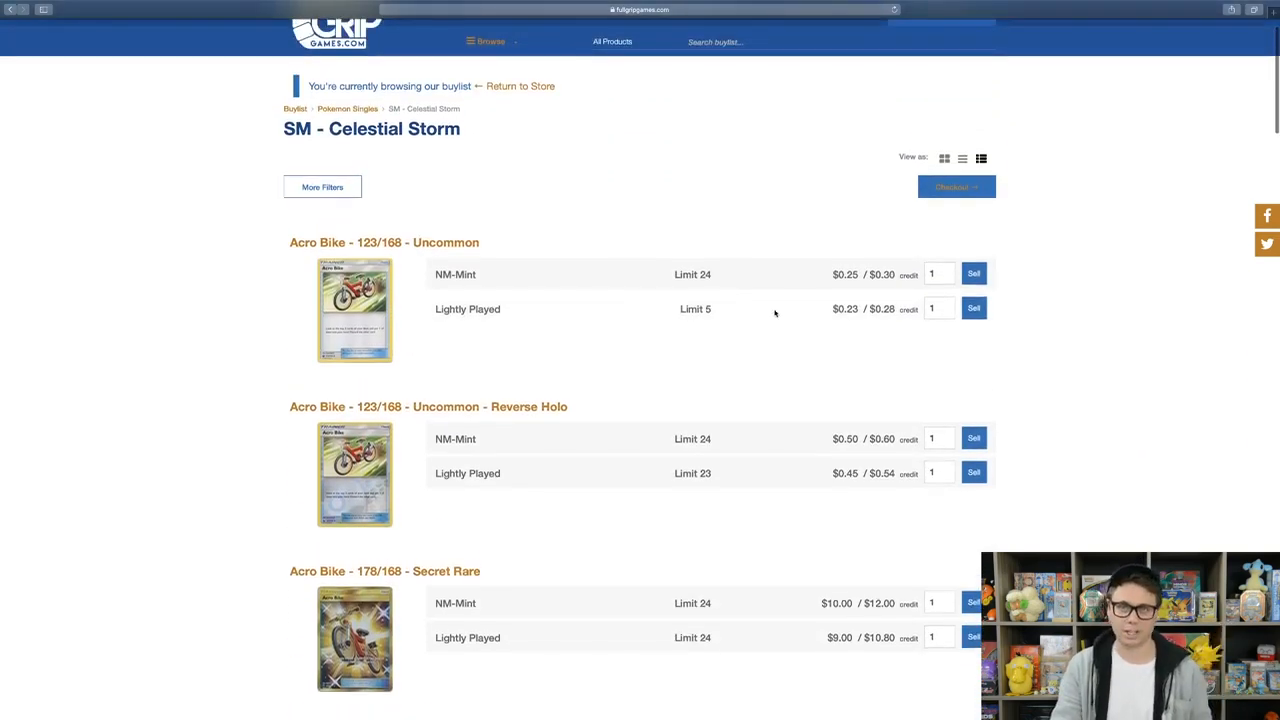
pyautogui.scroll(-3)
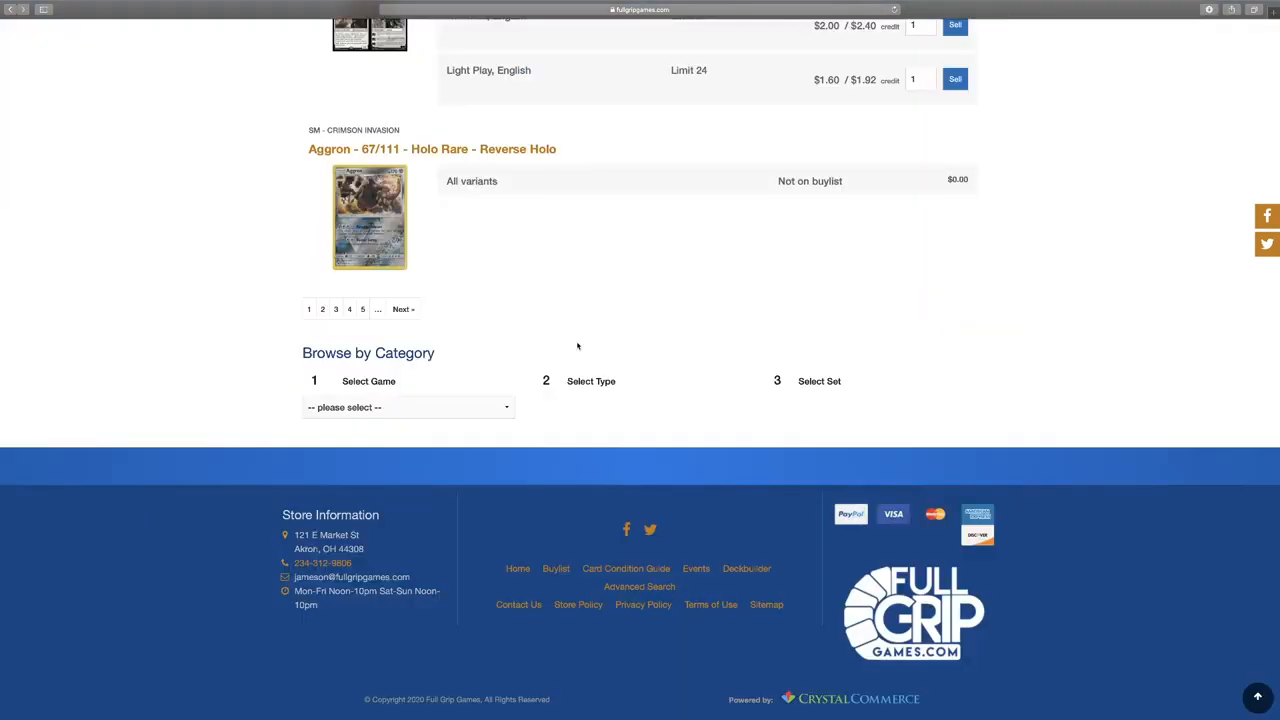
pyautogui.moveTo(639, 587)
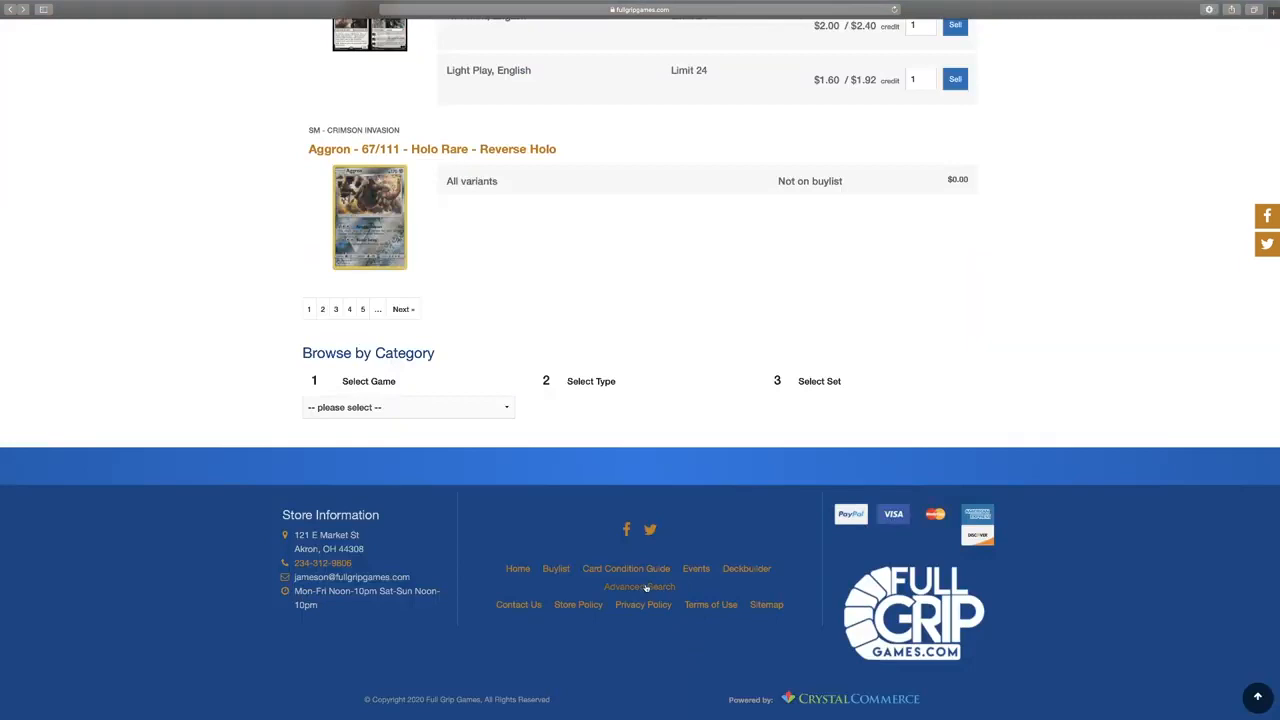
# Sell one NM-Mint Acro Bike 178/168 Secret Rare to the buylist.
pyautogui.click(626, 568)
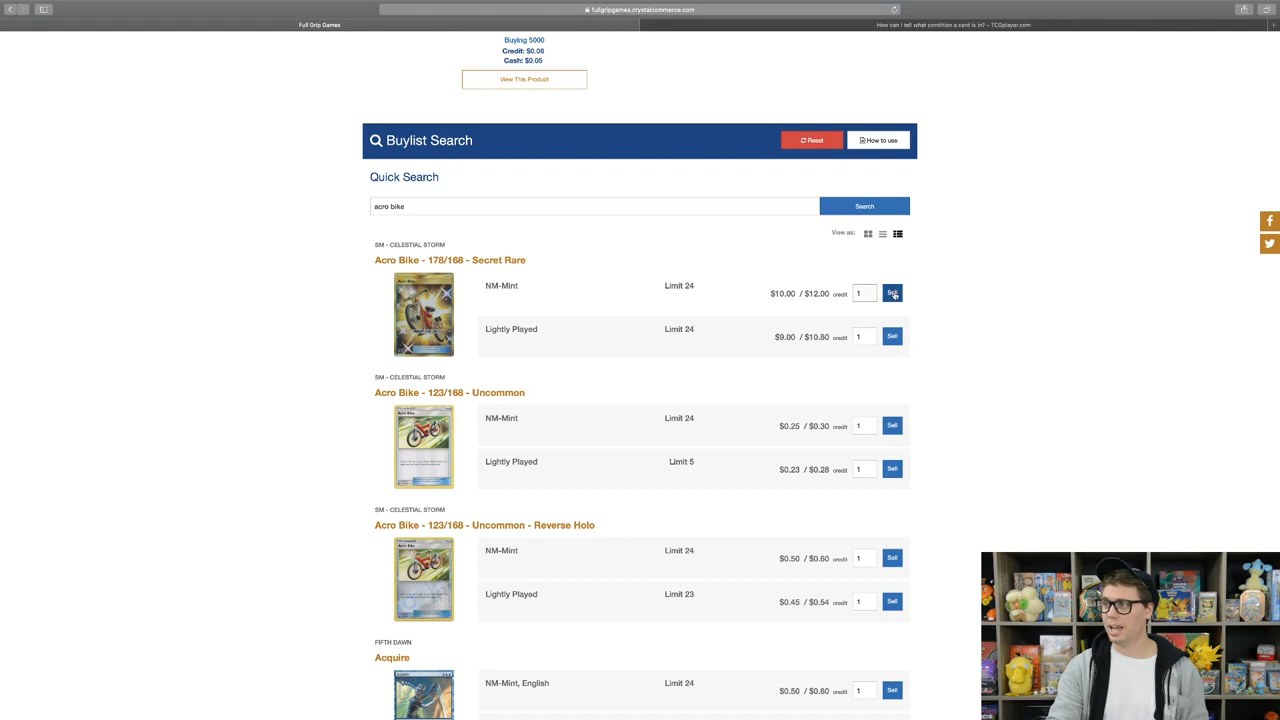
pyautogui.click(891, 293)
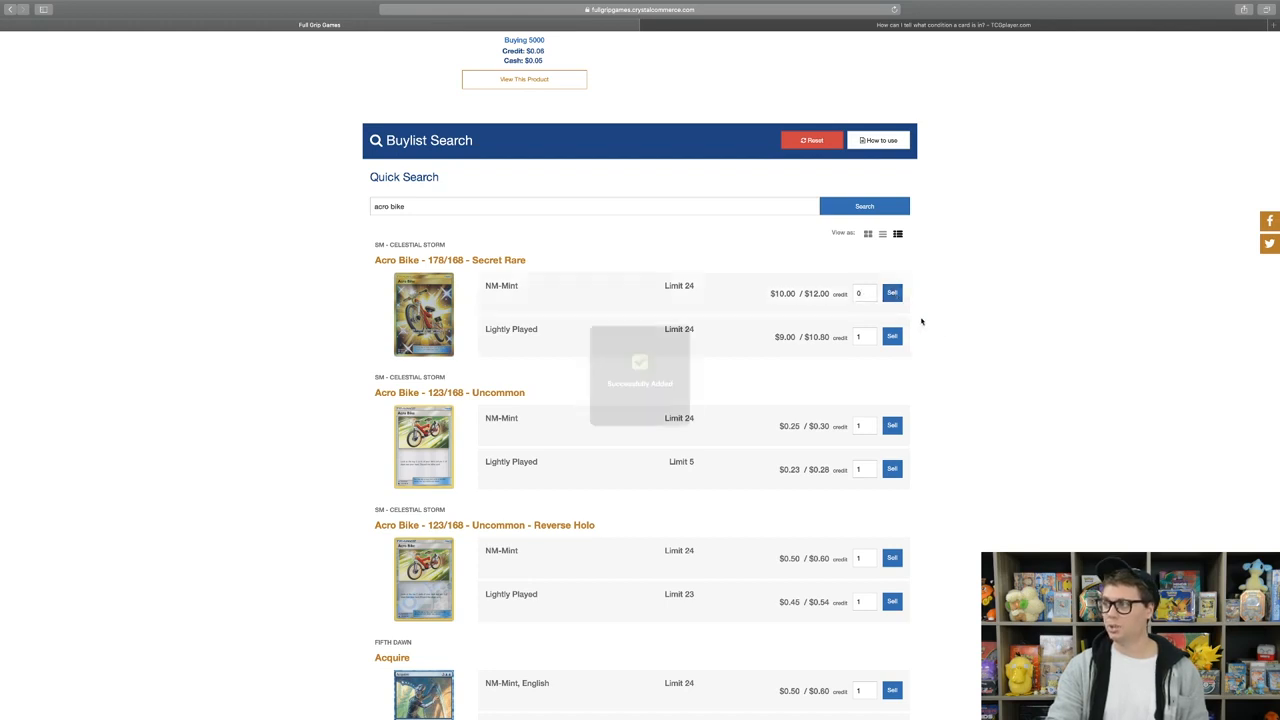
pyautogui.scroll(3)
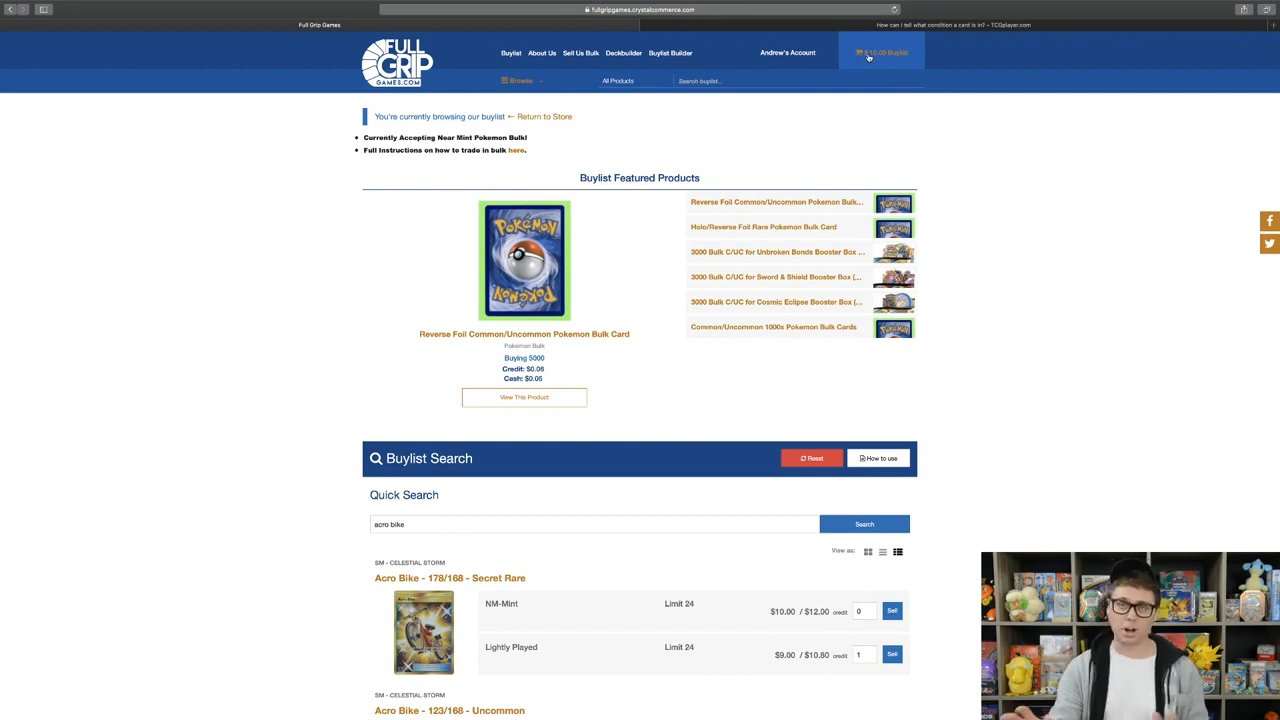
# Open the buylist checkout from the header cart.
pyautogui.click(880, 52)
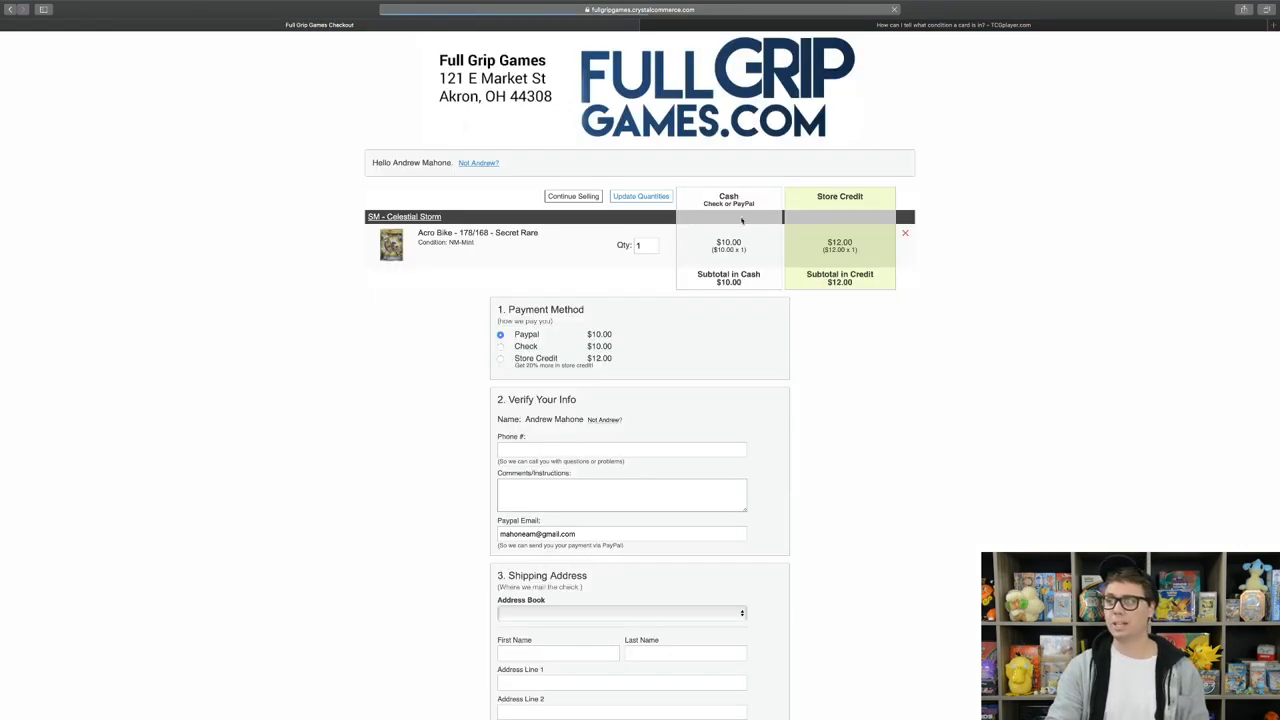
pyautogui.moveTo(814, 355)
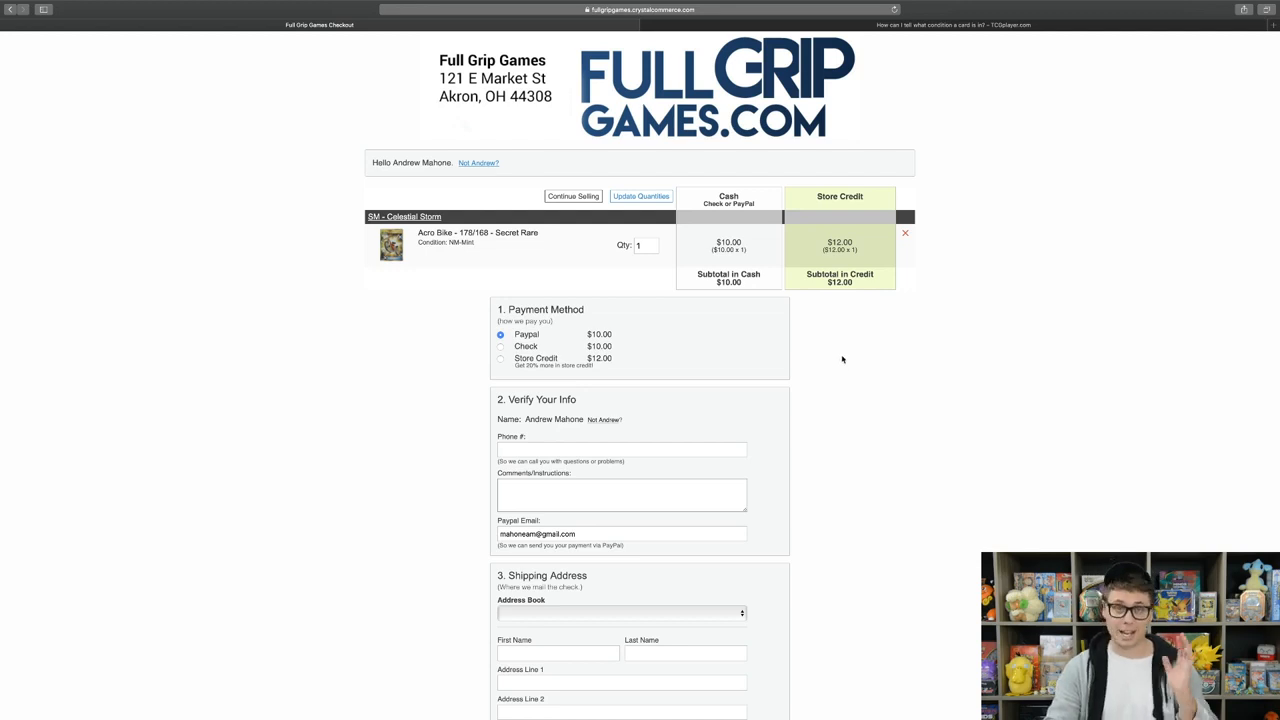
pyautogui.moveTo(688, 288)
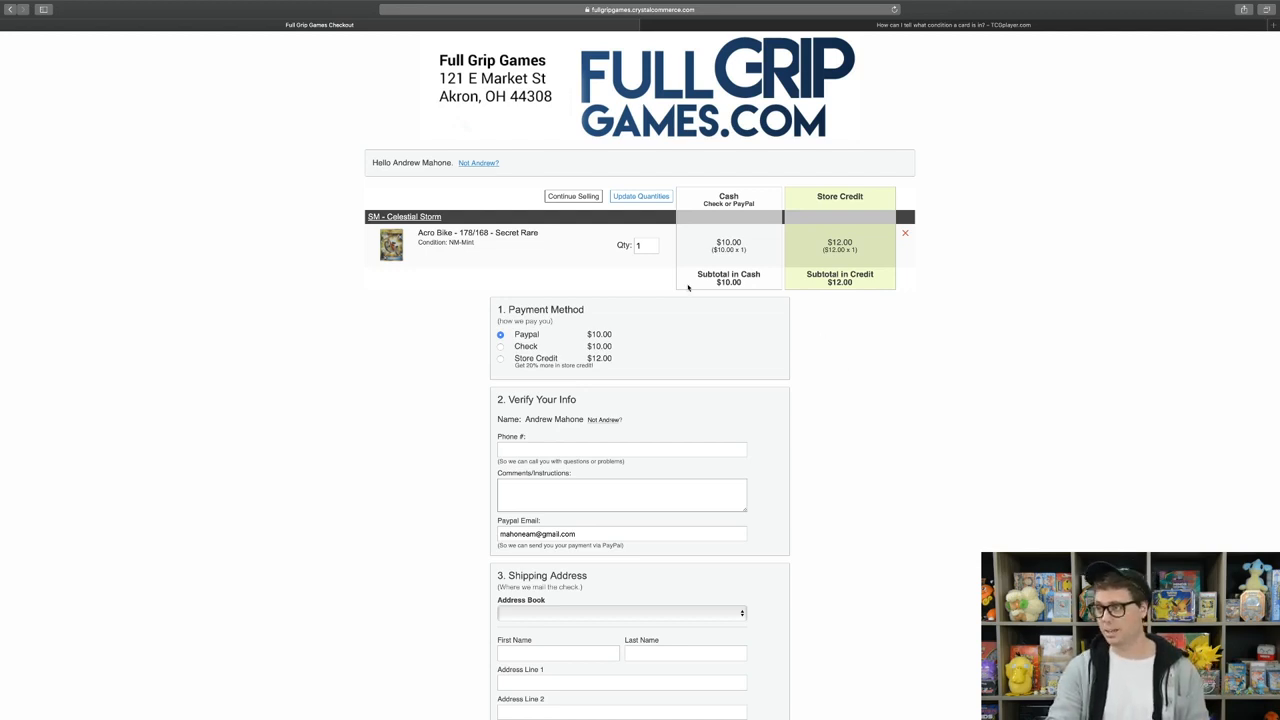
pyautogui.moveTo(688, 314)
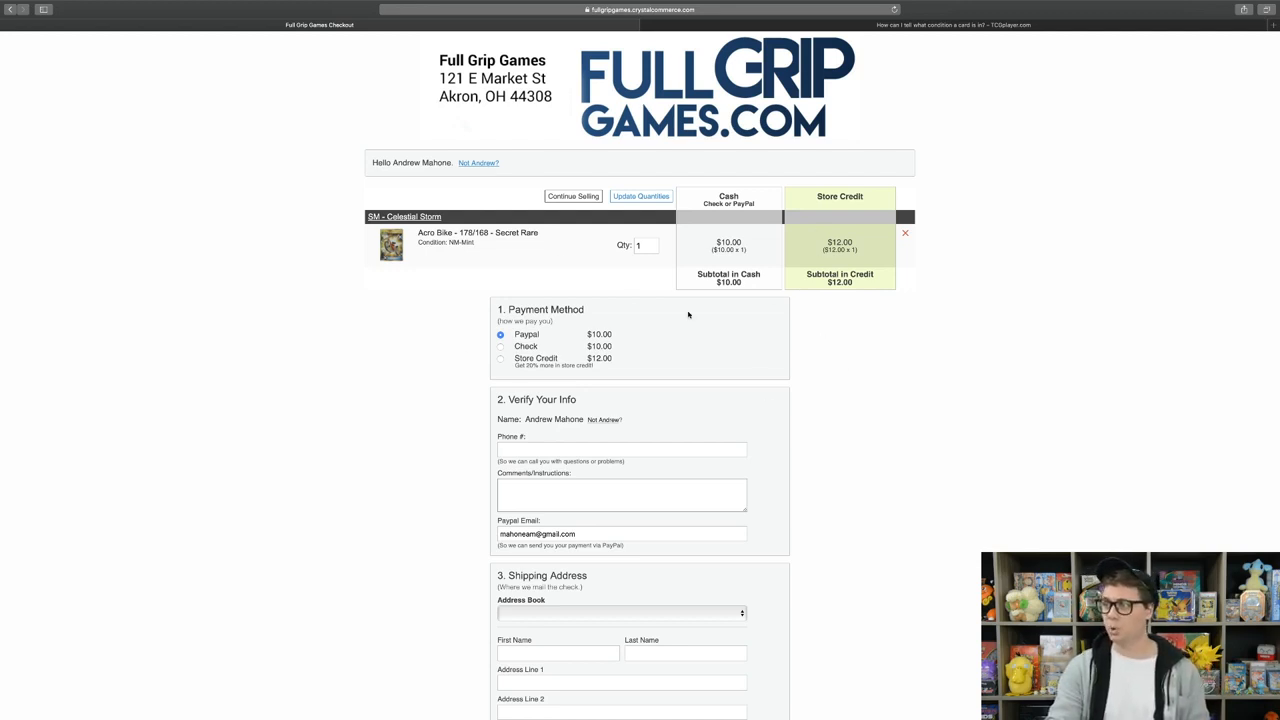
pyautogui.moveTo(445, 296)
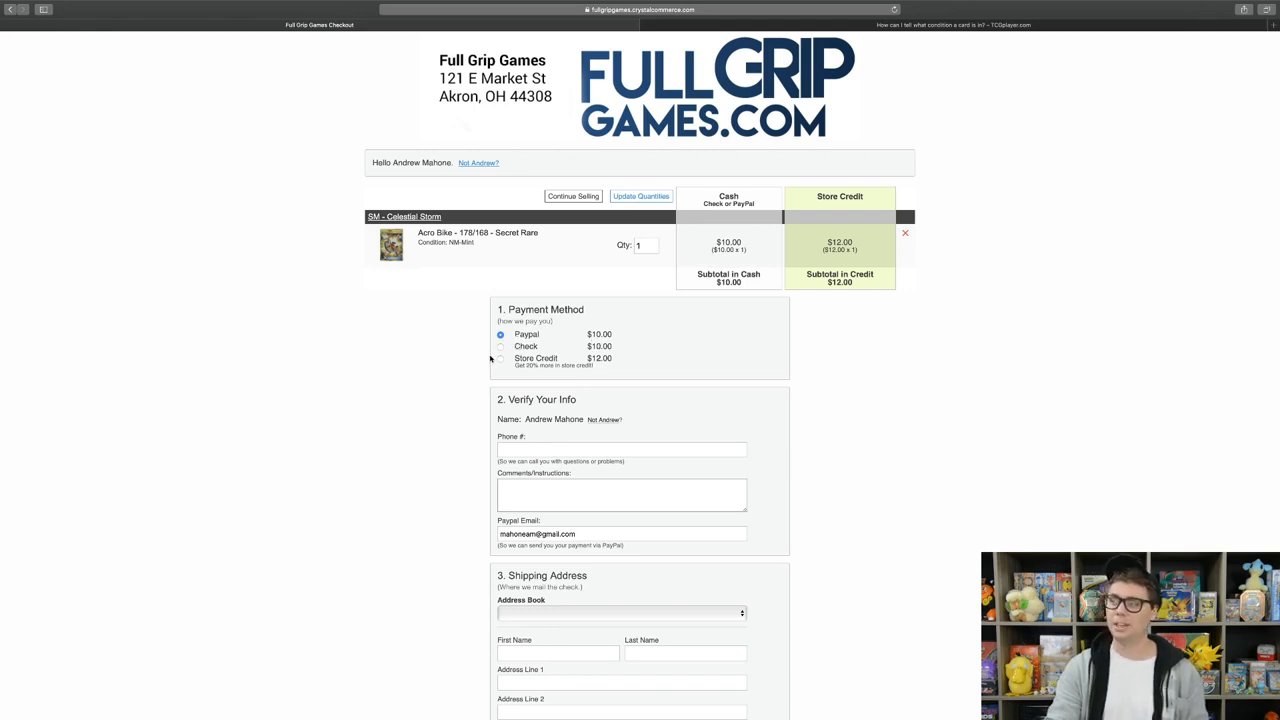
# Choose Store Credit ($12.00) as payout and submit the Acro Bike buylist.
pyautogui.click(500, 358)
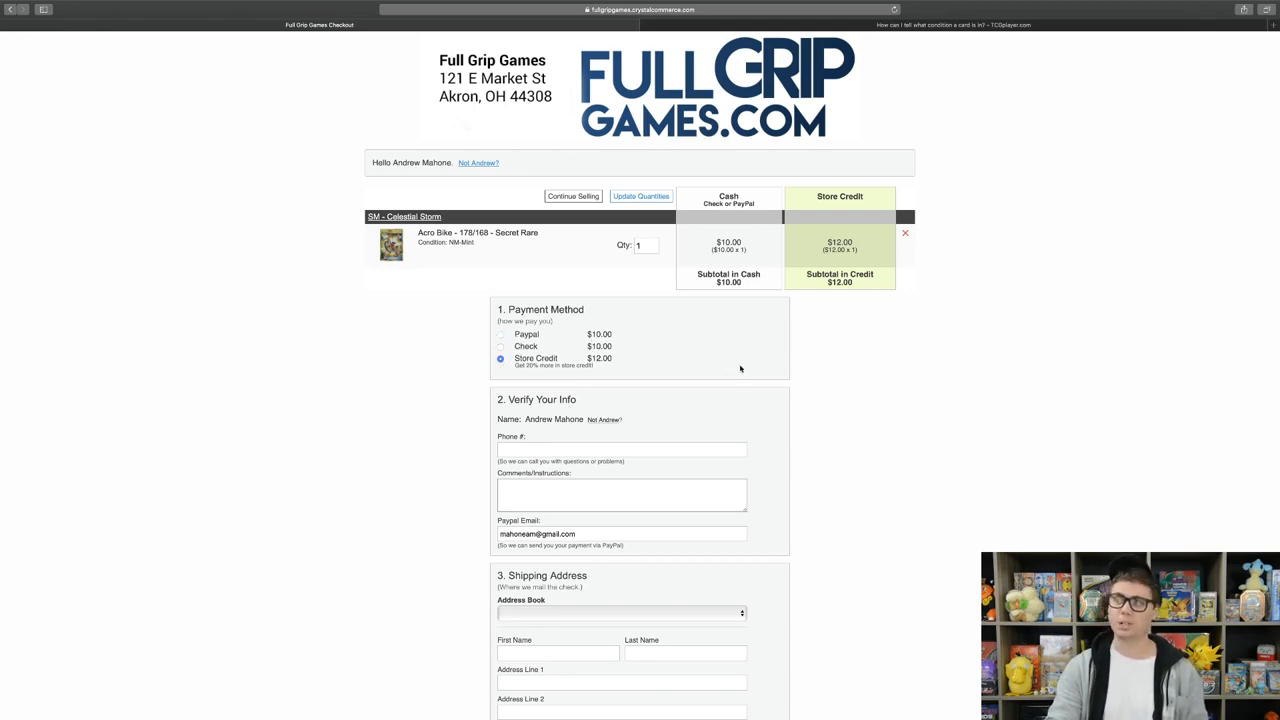
pyautogui.scroll(-3)
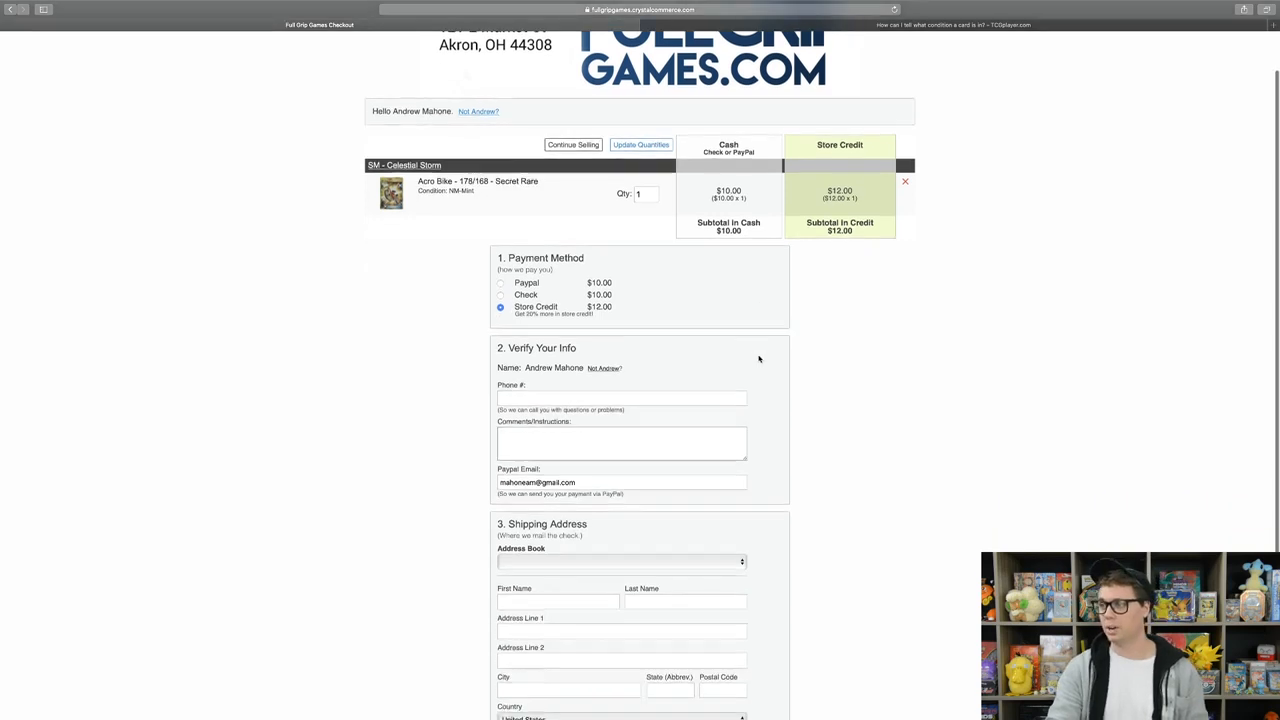
pyautogui.scroll(-3)
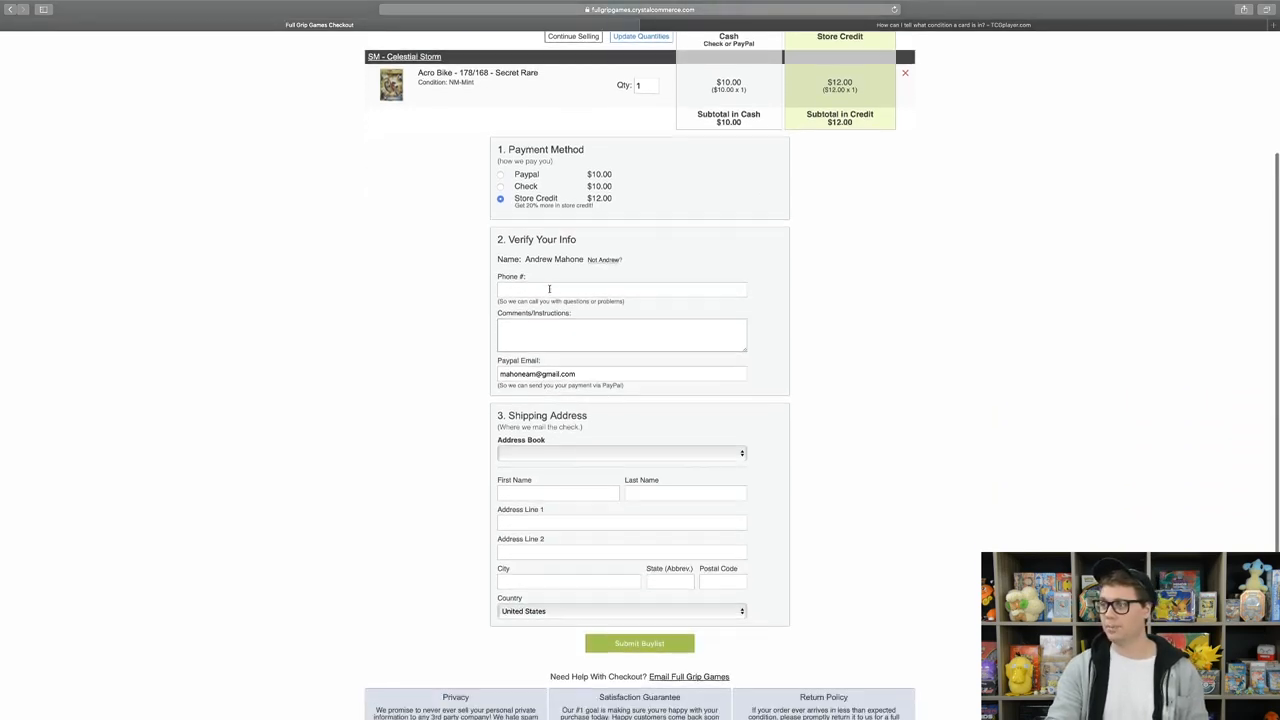
pyautogui.scroll(-3)
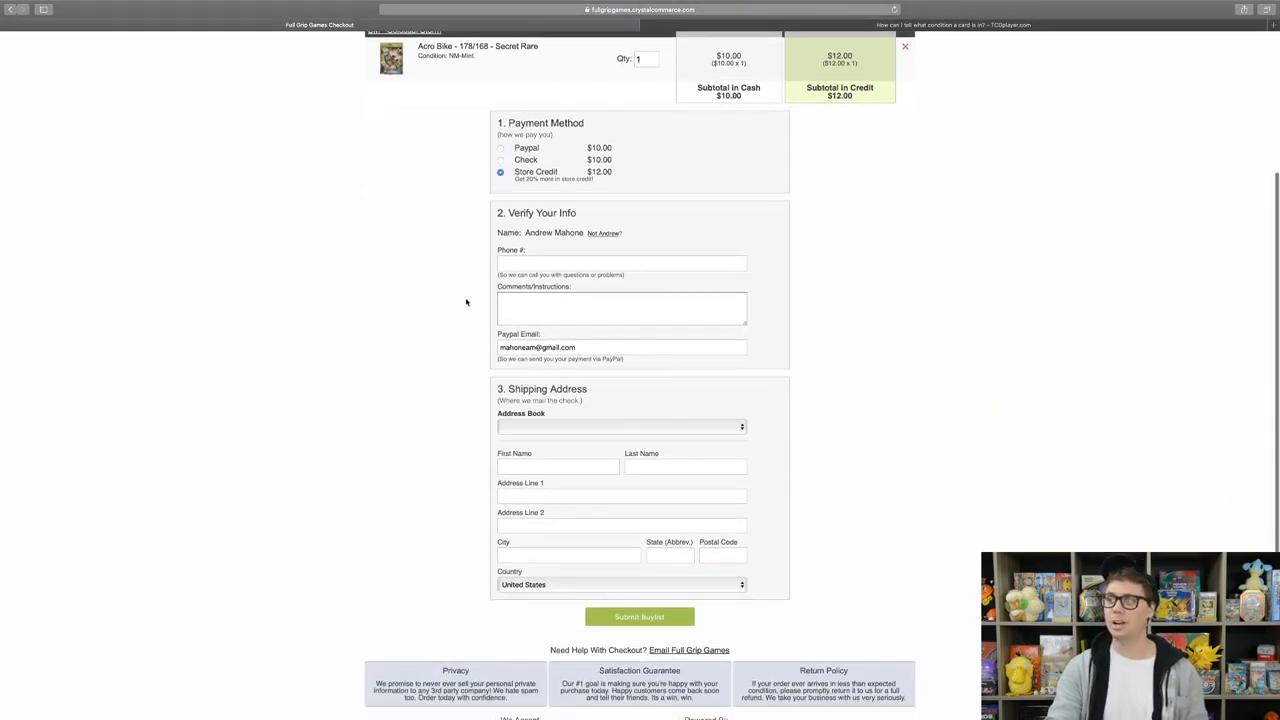
pyautogui.scroll(-3)
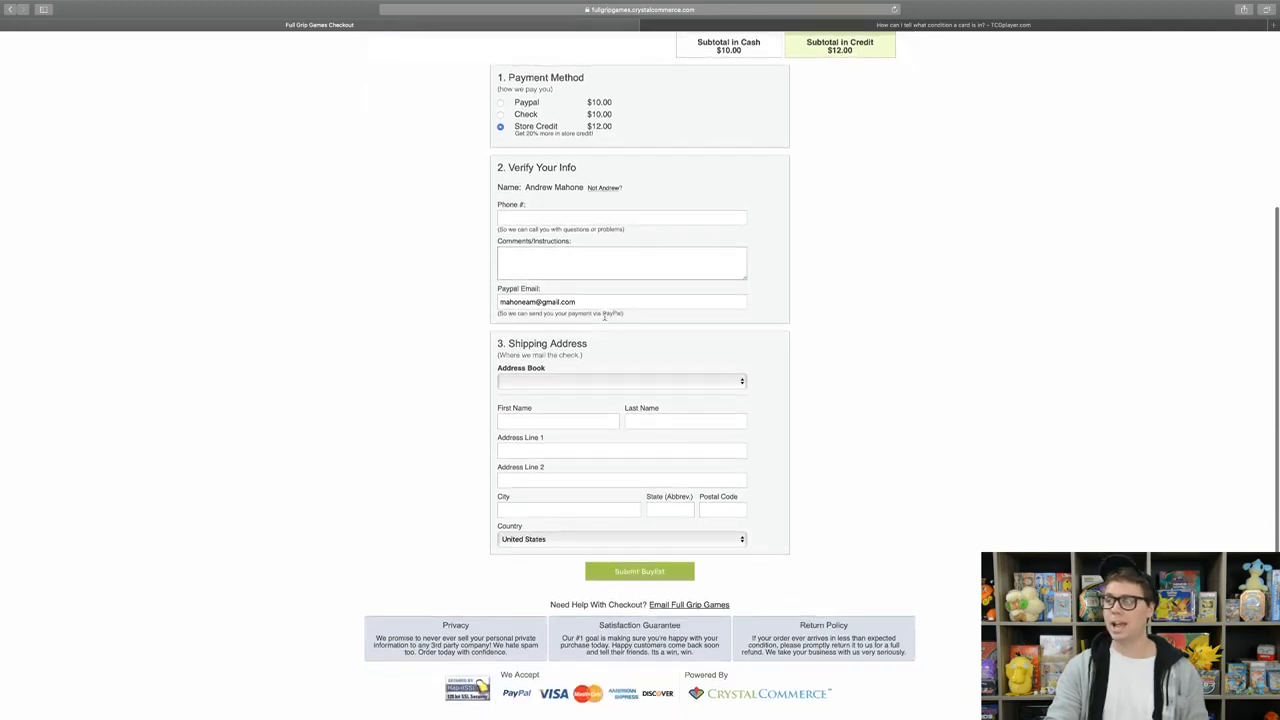
pyautogui.scroll(3)
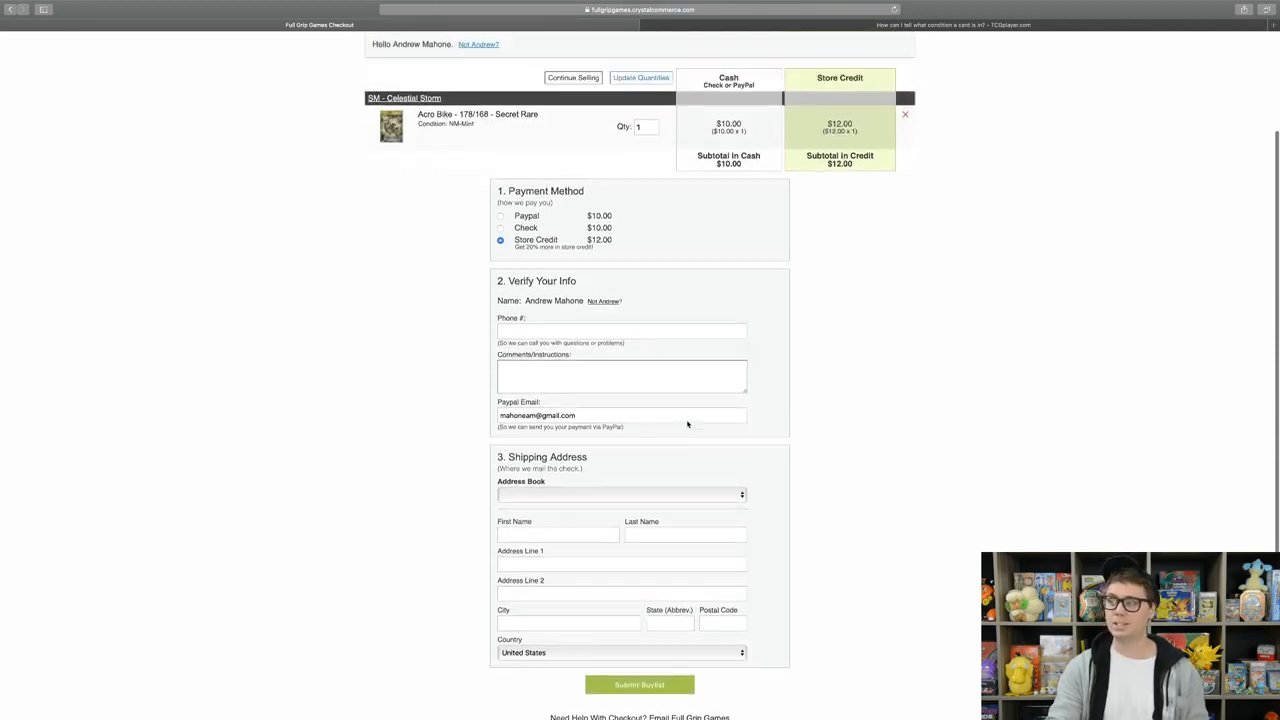
pyautogui.scroll(3)
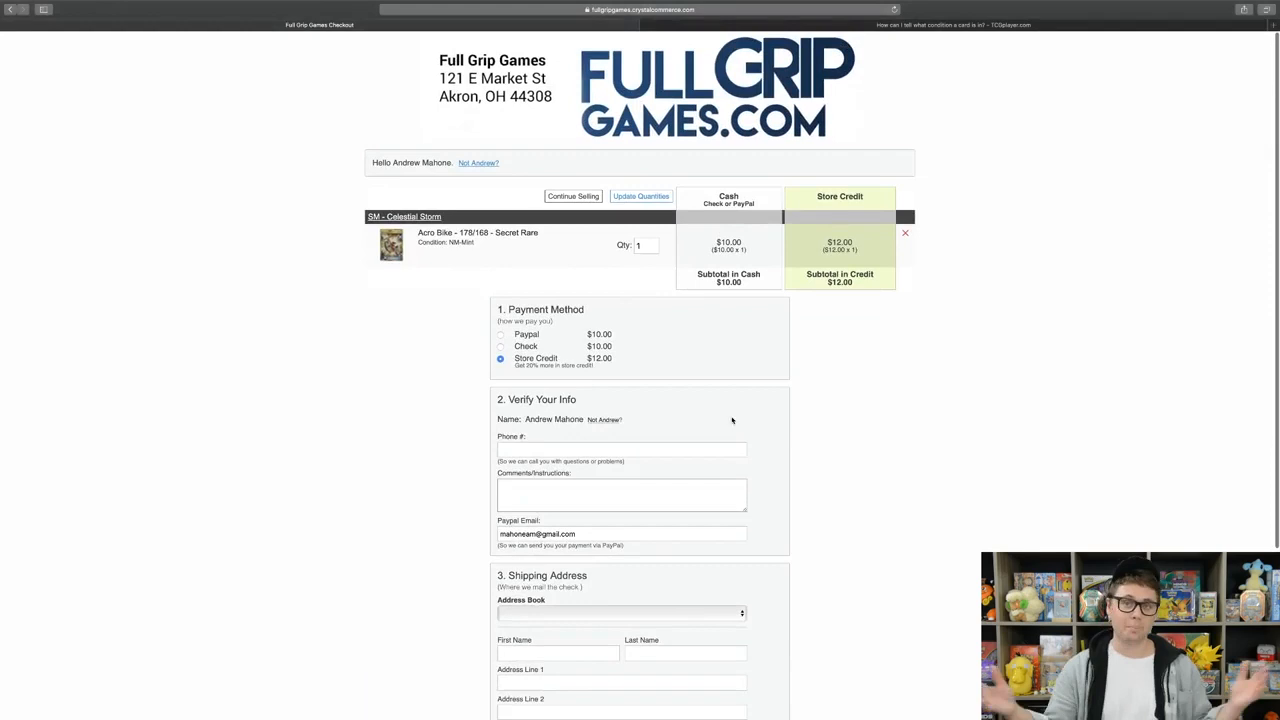
pyautogui.scroll(-3)
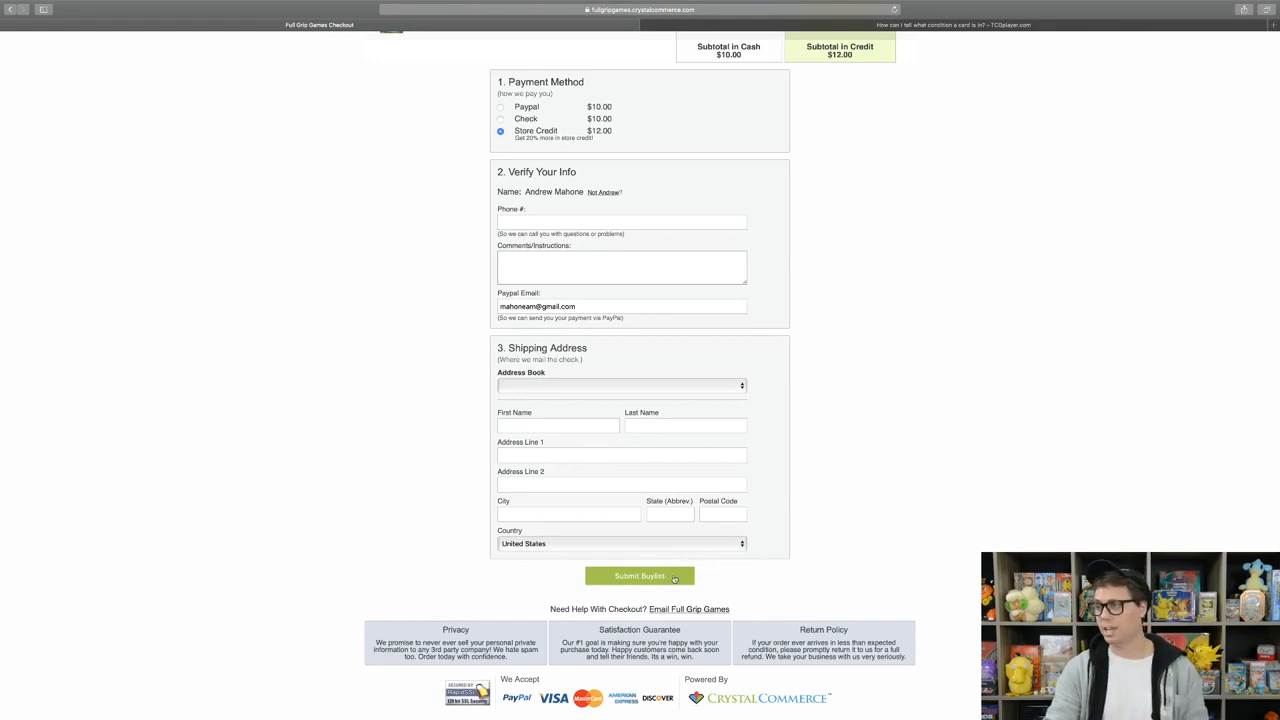
pyautogui.click(639, 575)
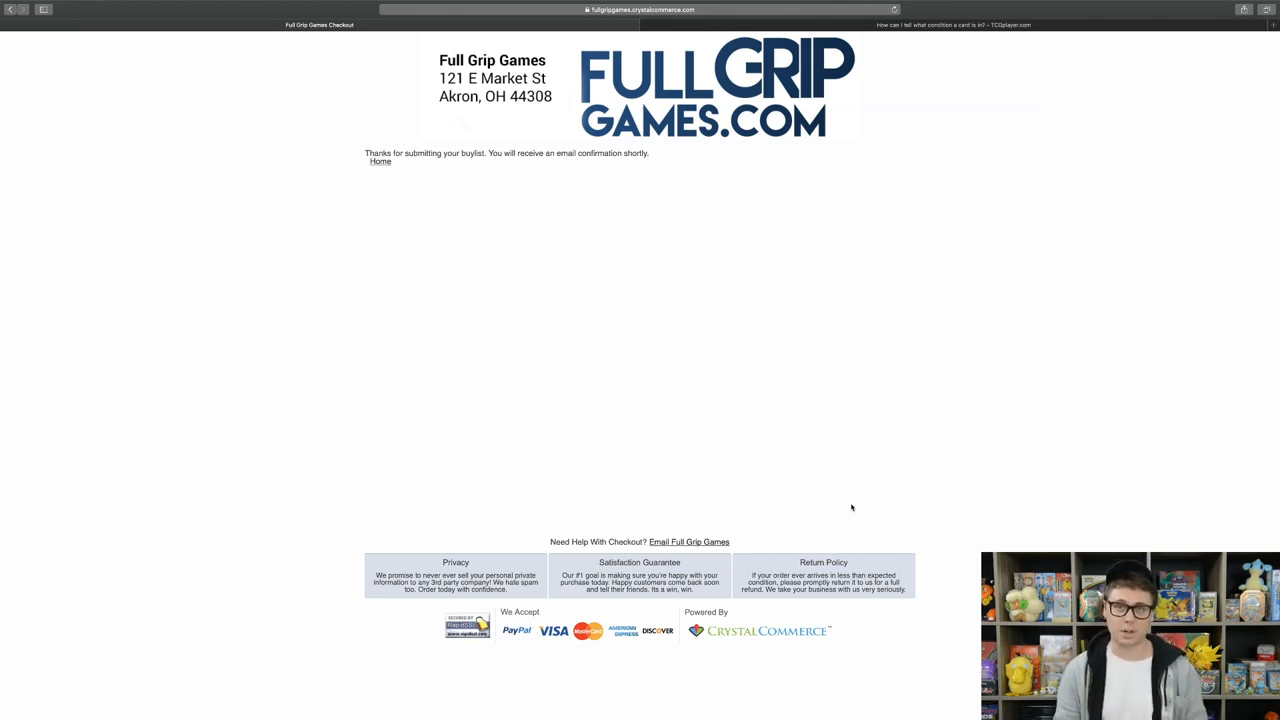
# Return from the thank-you page to the buylist home page via Home.
pyautogui.click(380, 161)
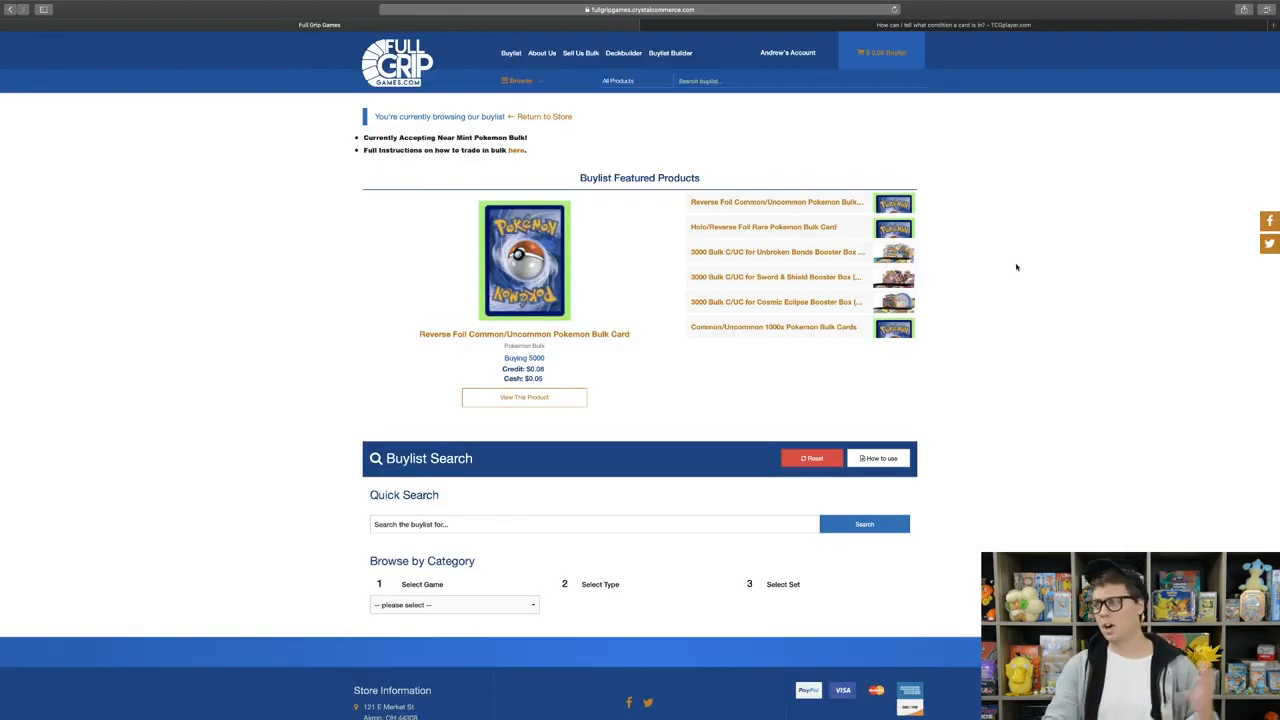
# Search the buylist for 'bulk' and scroll through the Pokemon bulk offers.
pyautogui.scroll(-3)
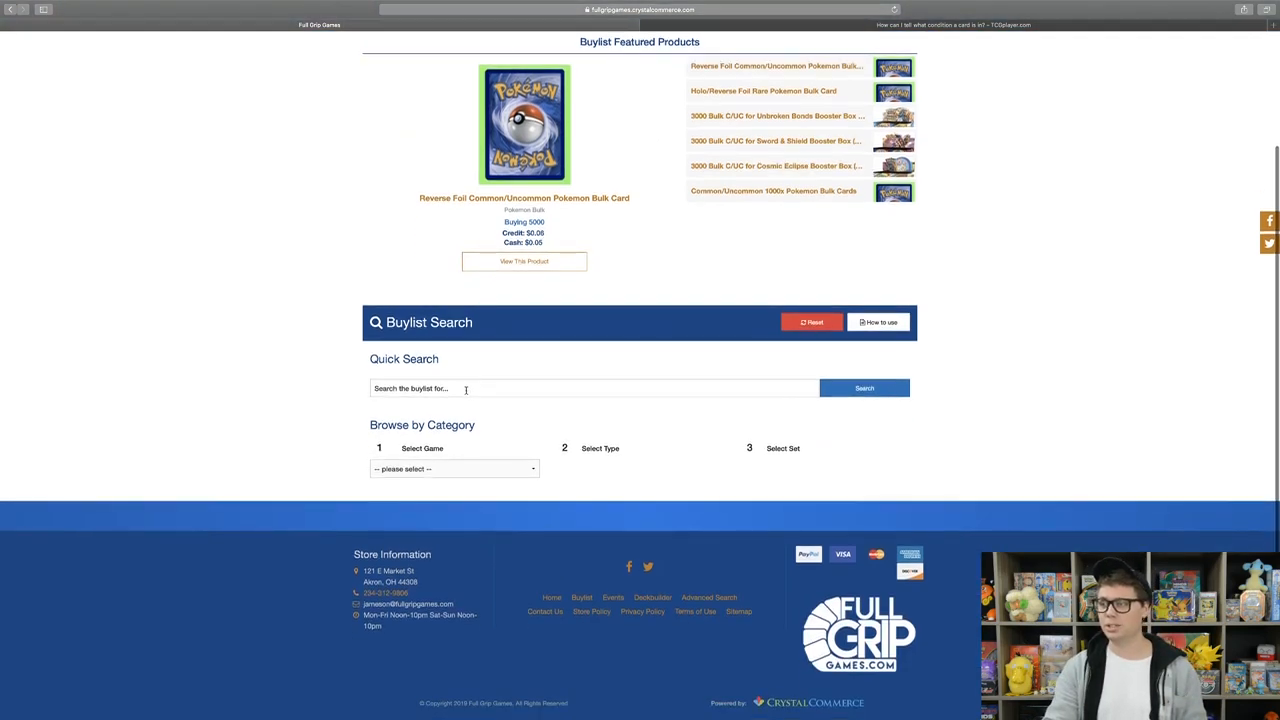
pyautogui.write('bulk')
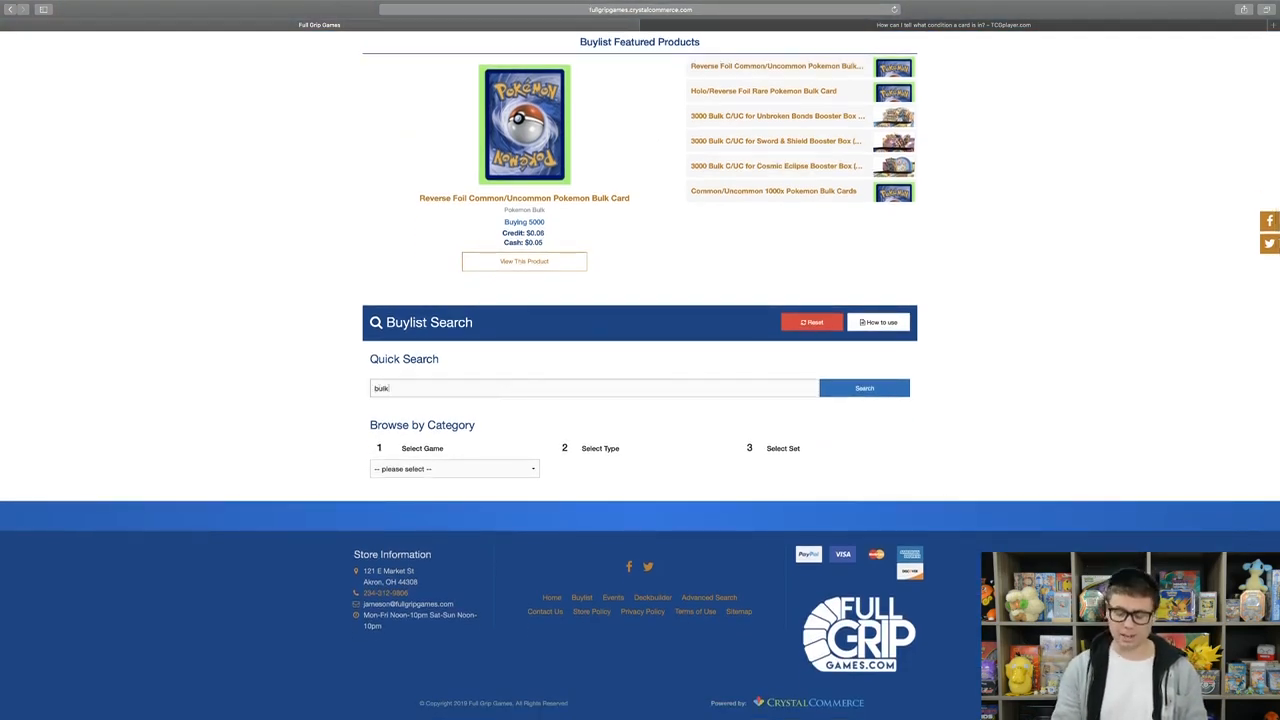
pyautogui.click(863, 388)
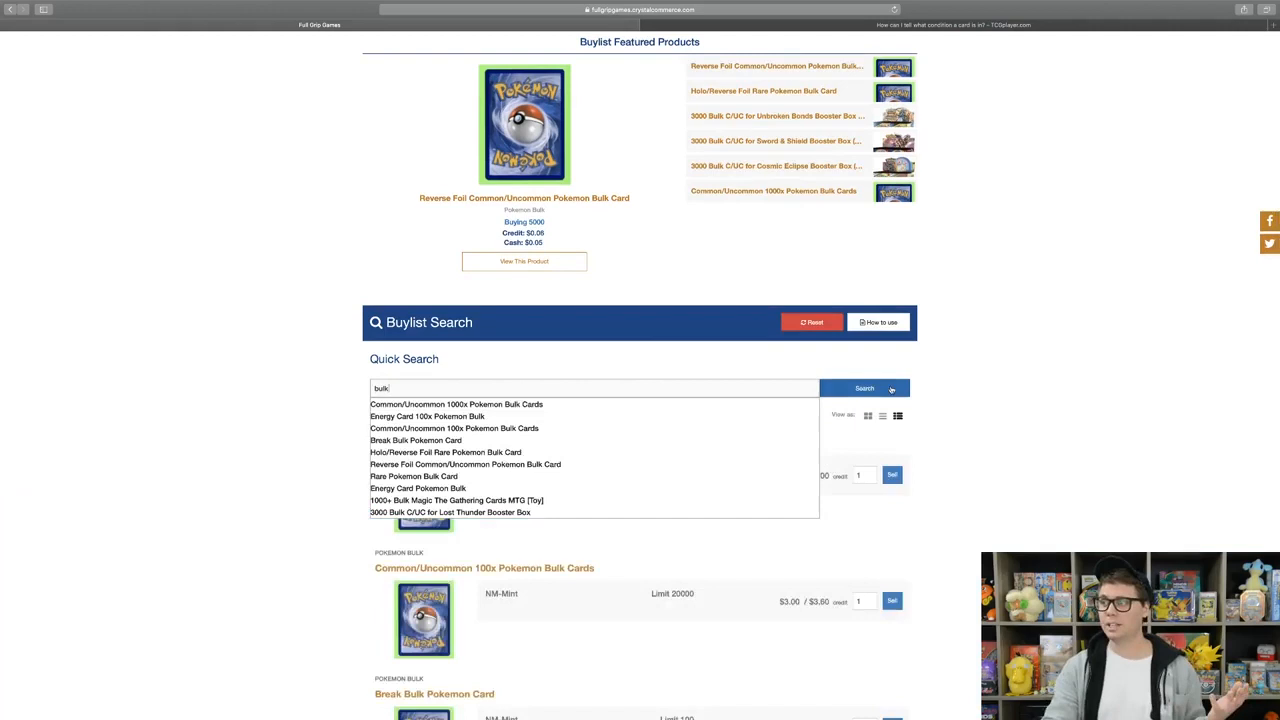
pyautogui.click(864, 388)
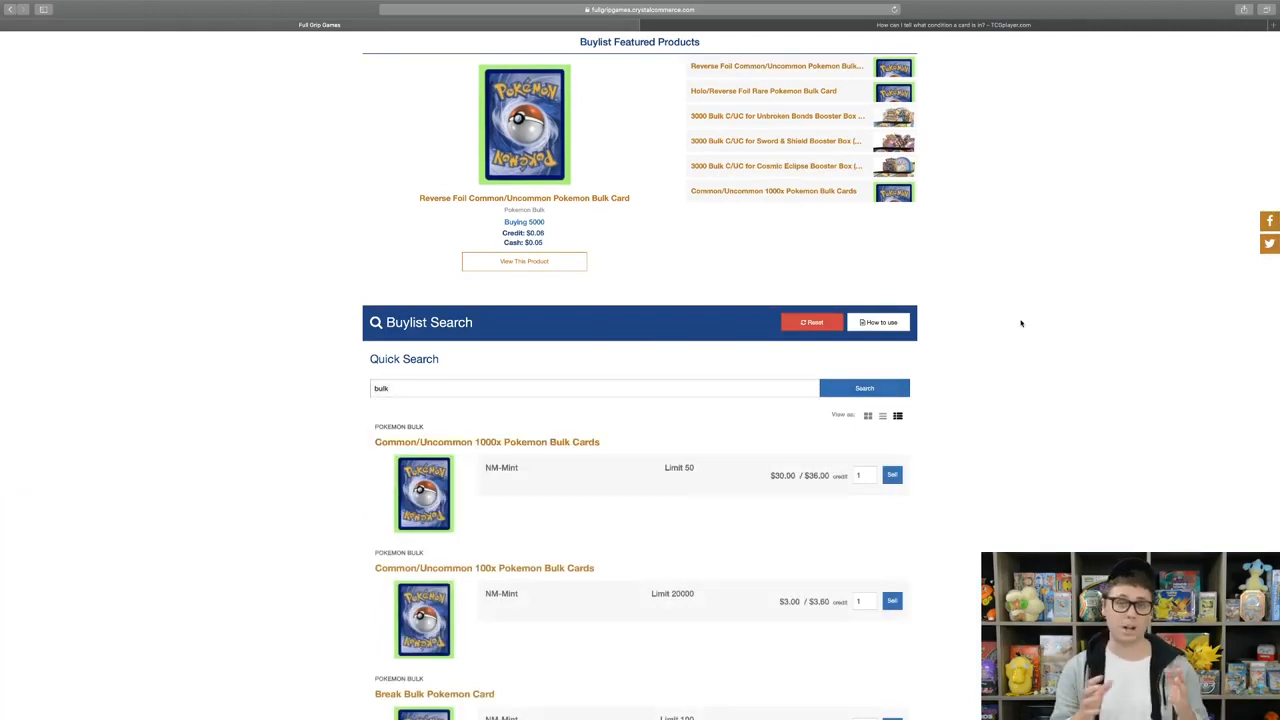
pyautogui.scroll(-3)
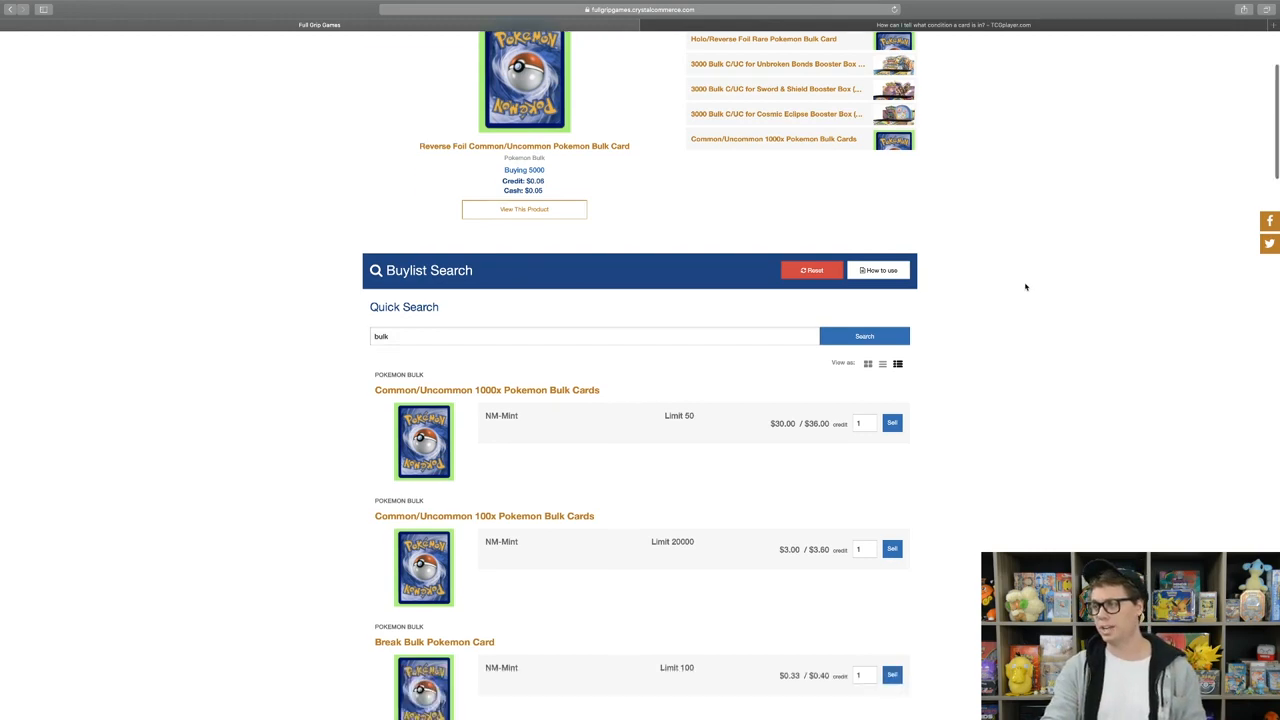
pyautogui.scroll(-3)
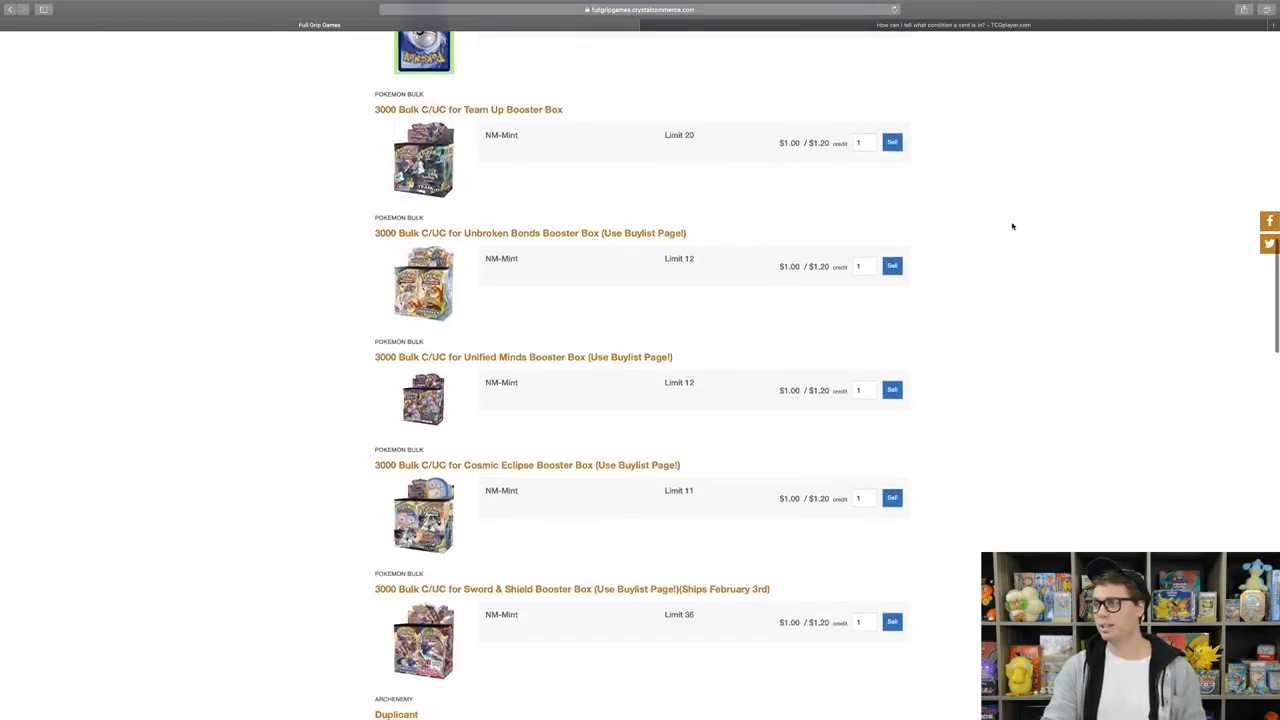
pyautogui.moveTo(368, 129)
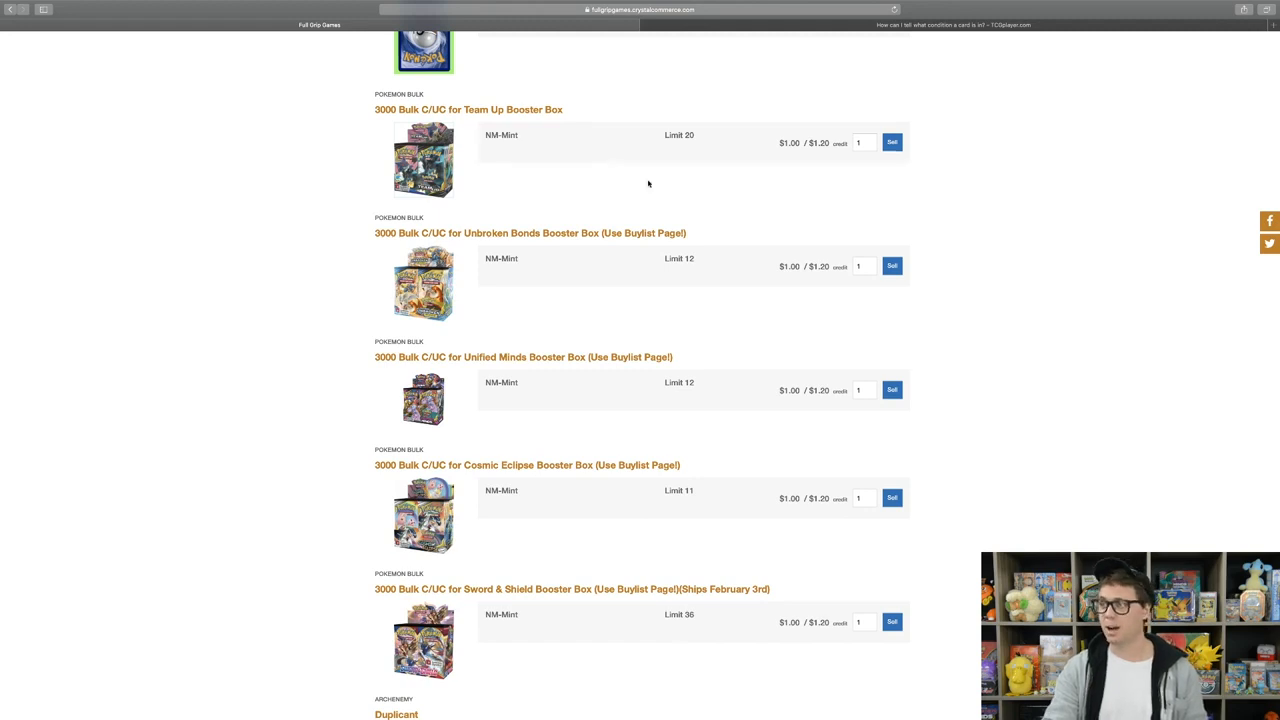
pyautogui.moveTo(820, 207)
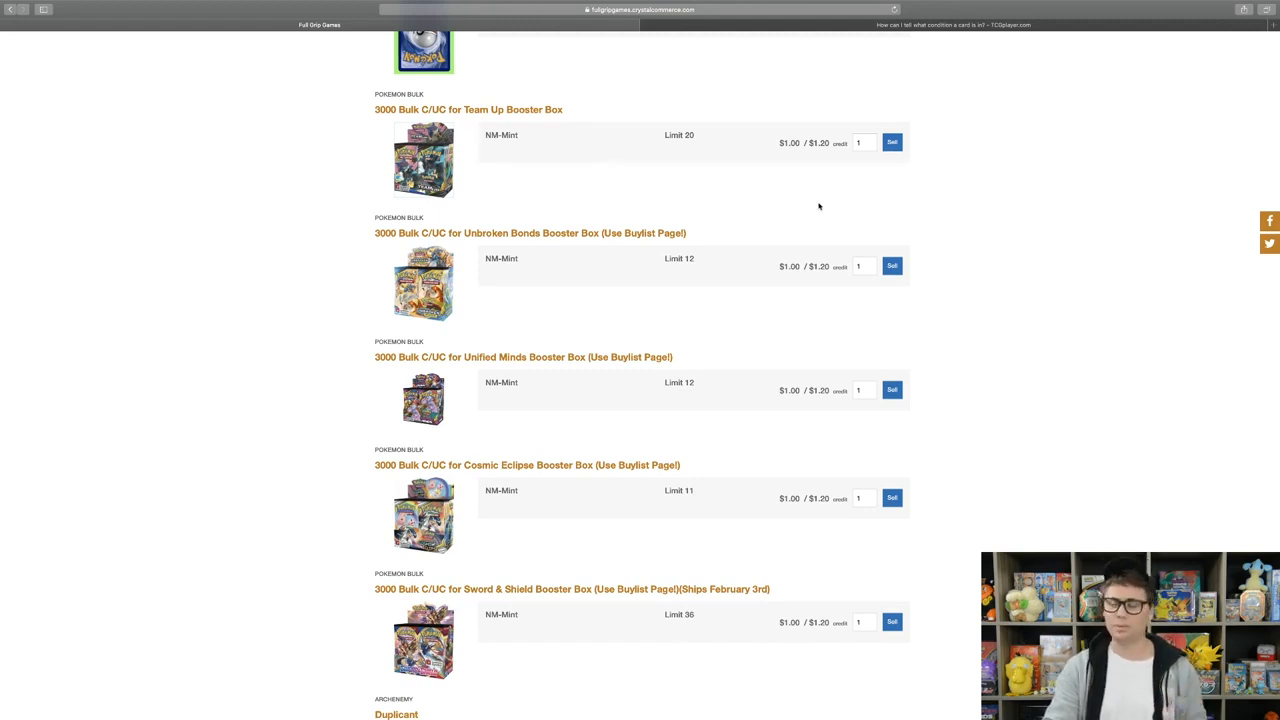
pyautogui.moveTo(822, 178)
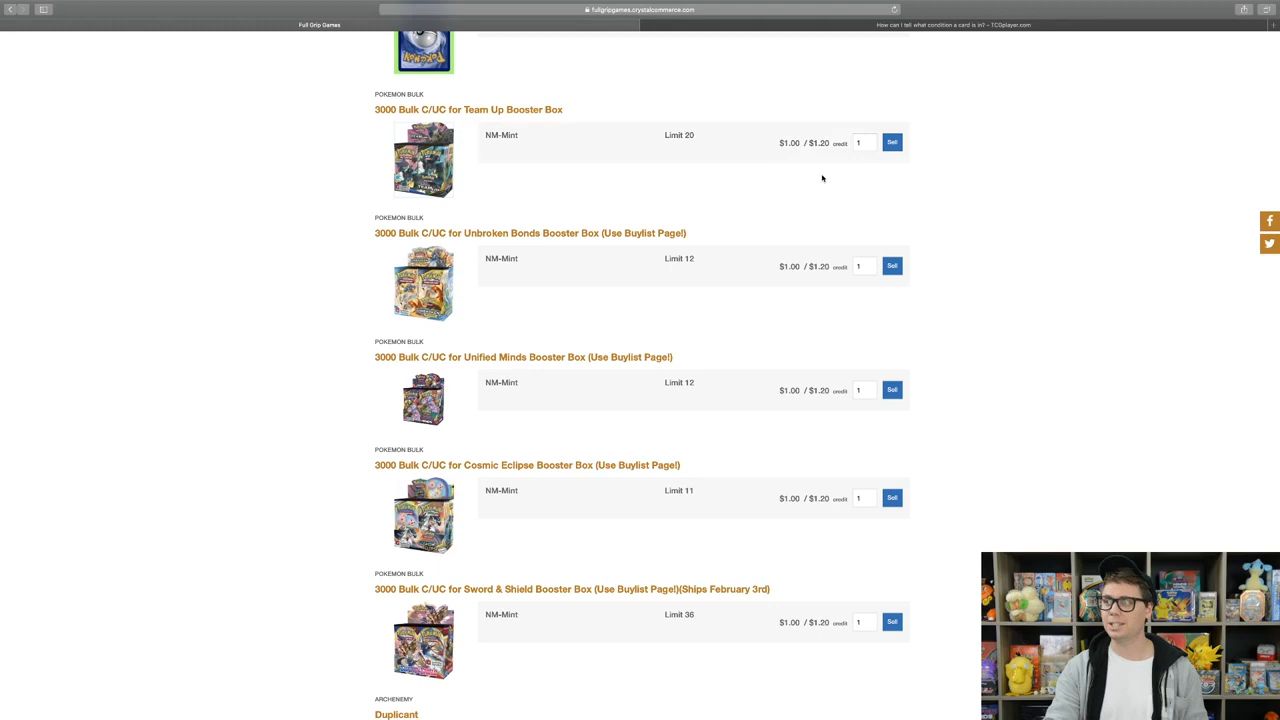
pyautogui.moveTo(815, 200)
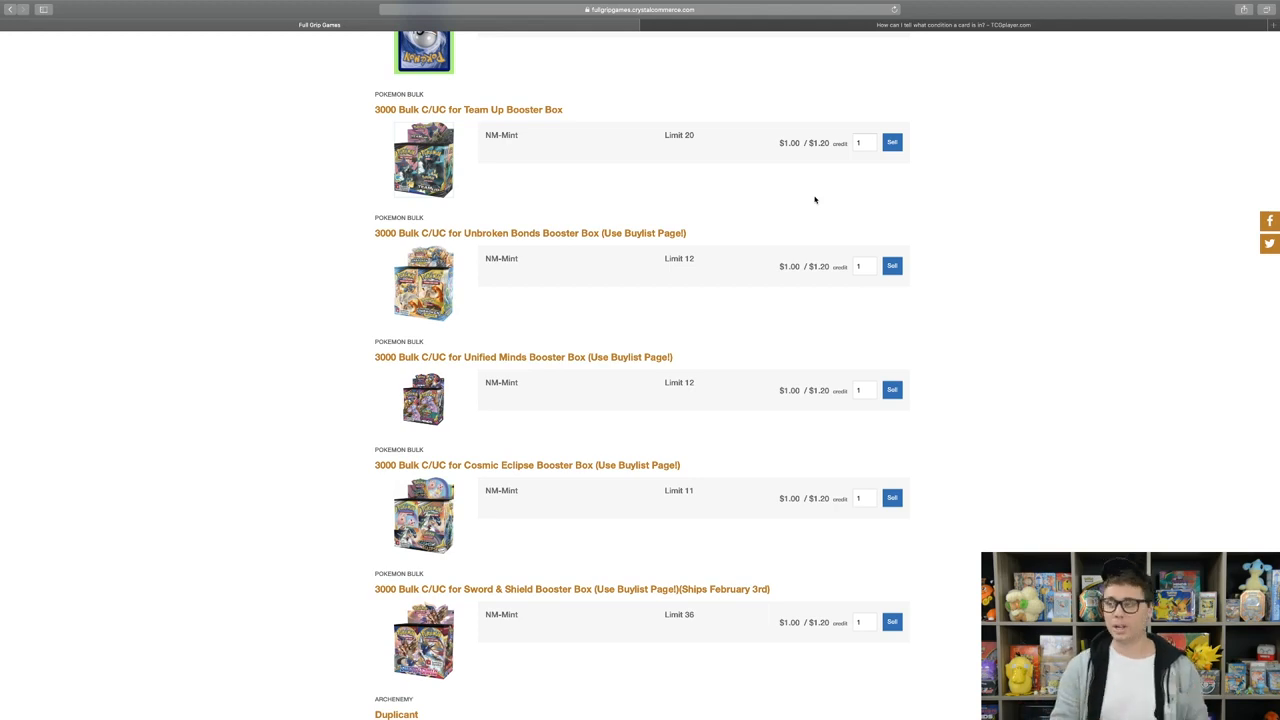
pyautogui.moveTo(820, 185)
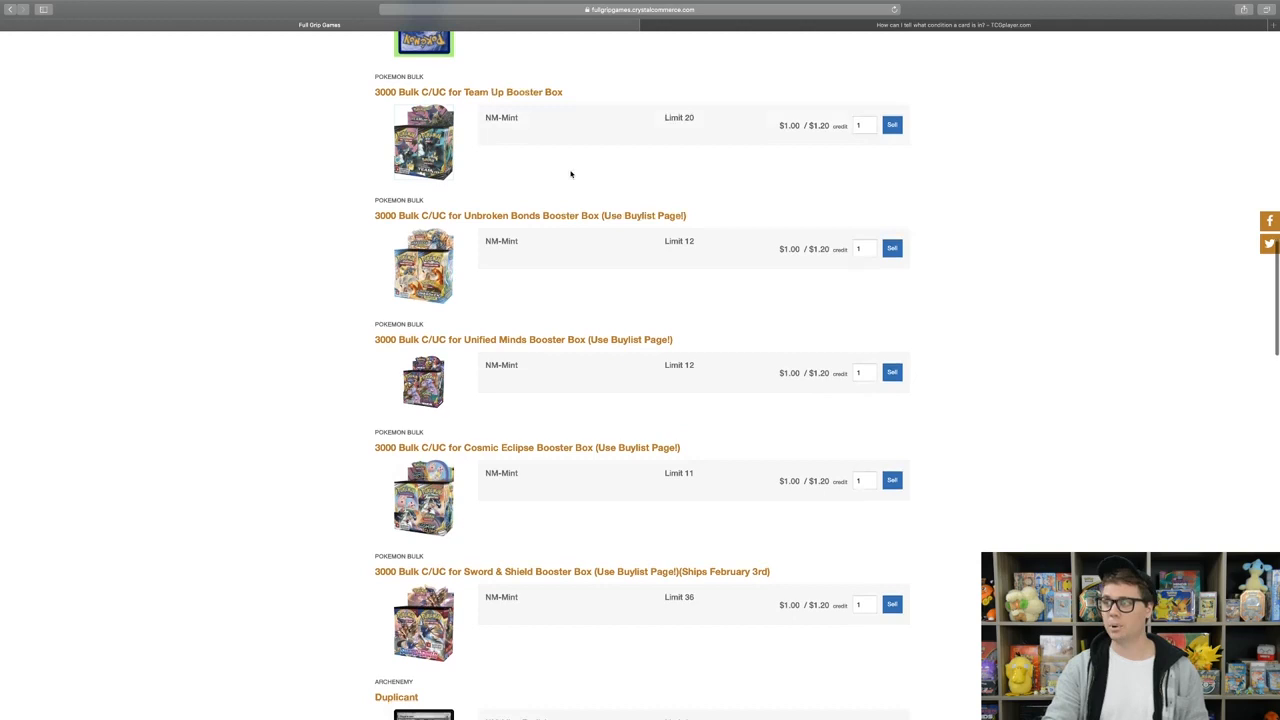
# Sell the 3000 Bulk C/UC for Unbroken Bonds Booster Box offer.
pyautogui.scroll(-3)
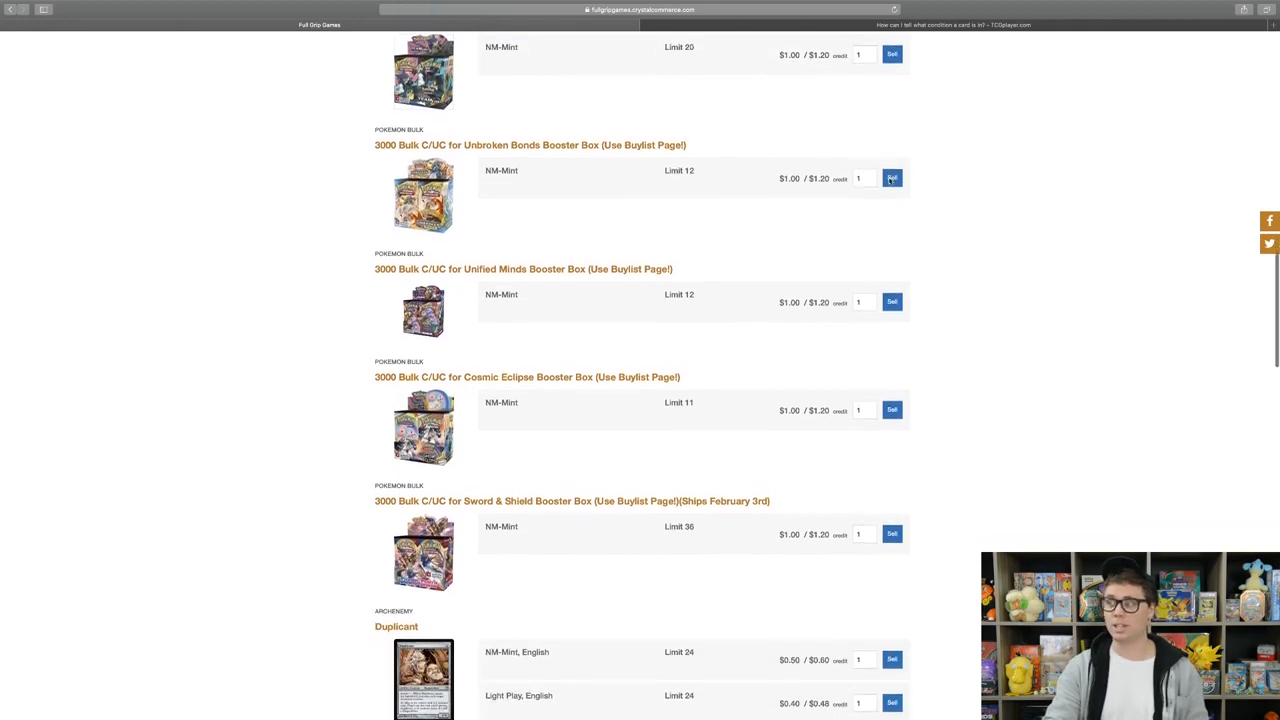
pyautogui.scroll(-3)
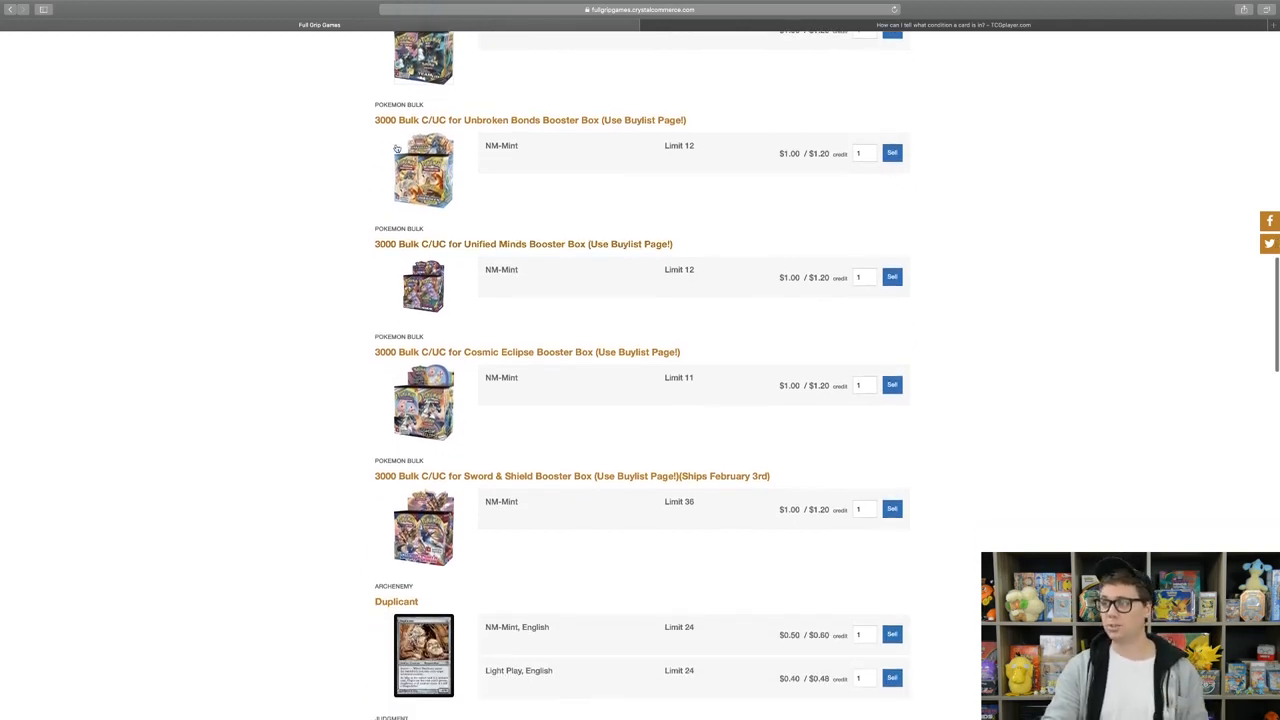
pyautogui.moveTo(462, 159)
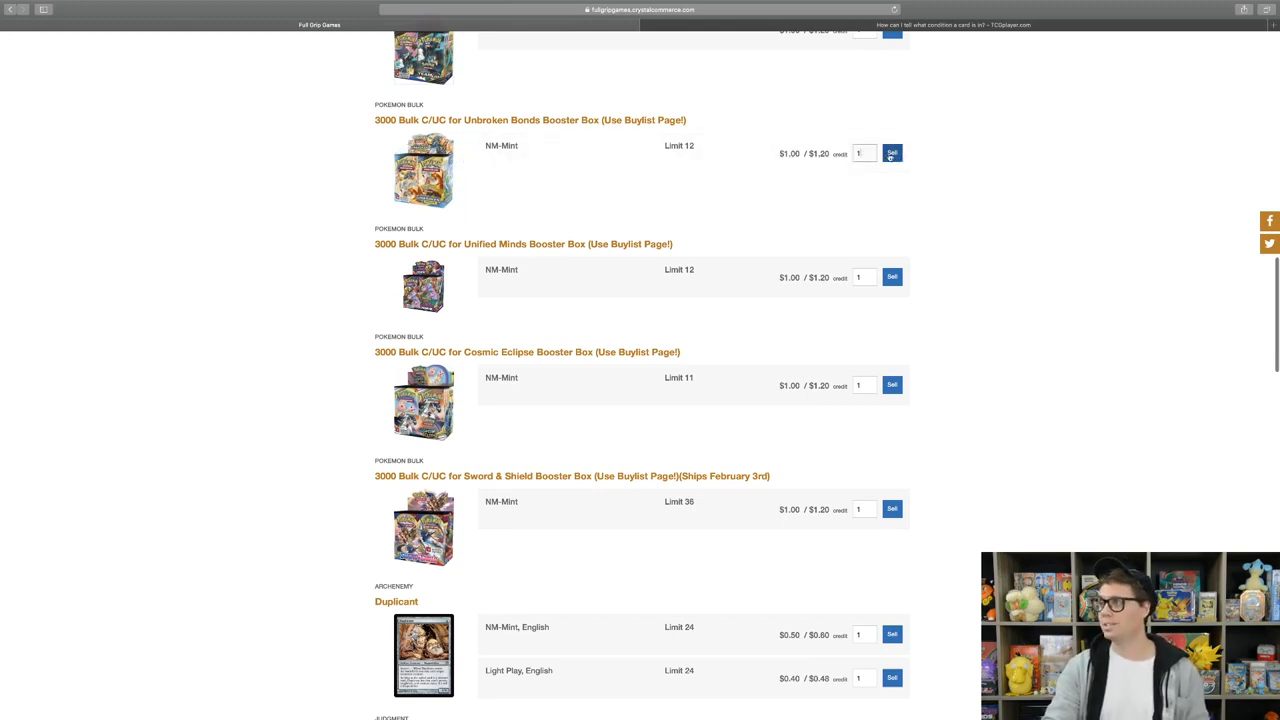
pyautogui.click(891, 152)
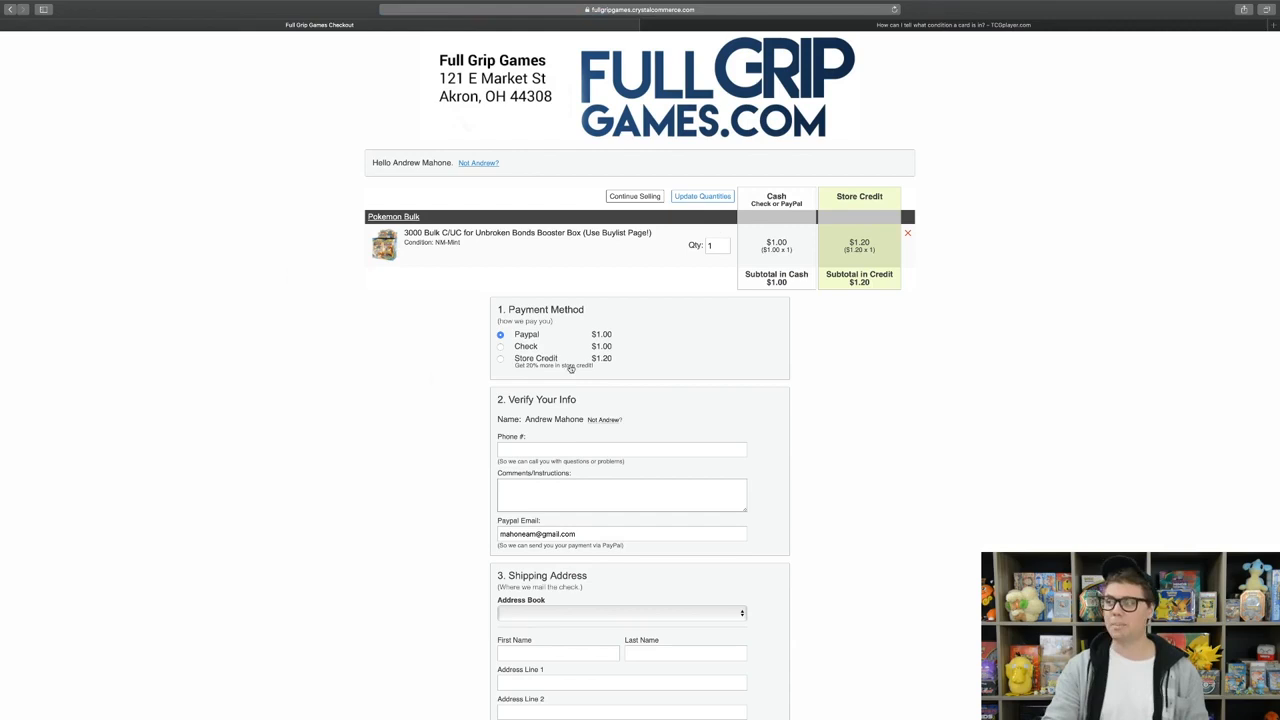
pyautogui.moveTo(779, 246)
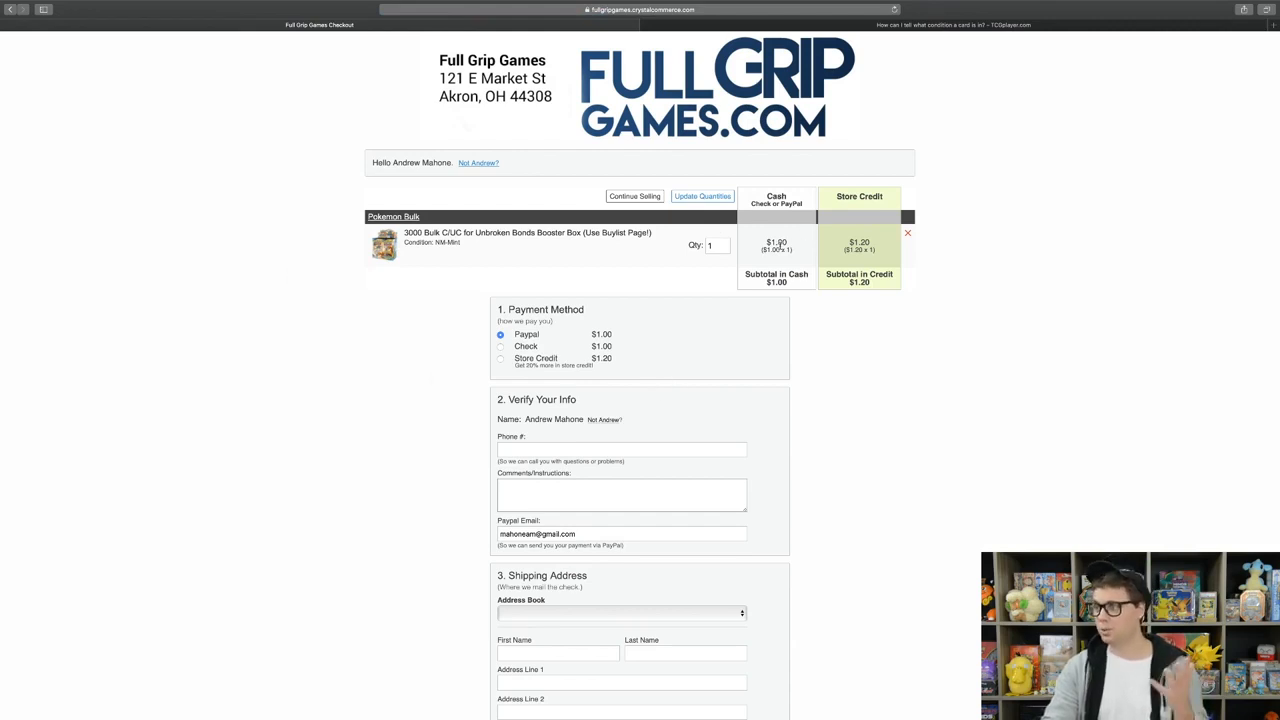
pyautogui.moveTo(810, 334)
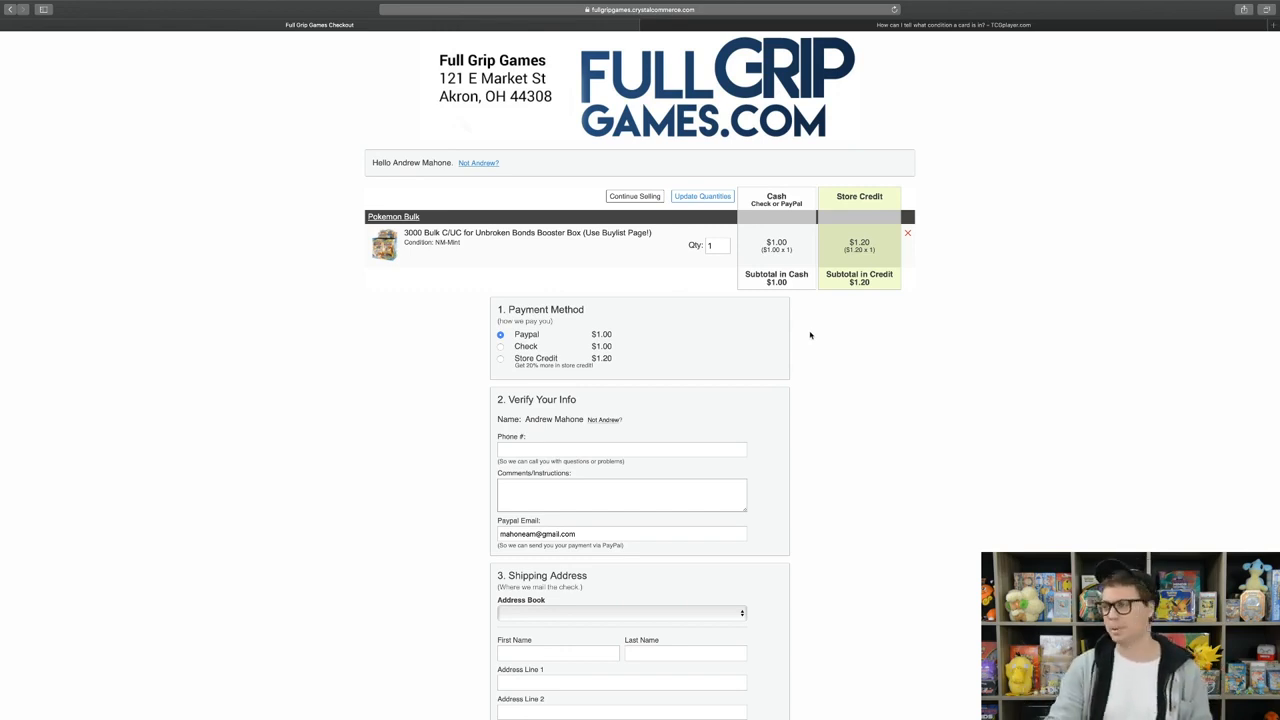
# Submit the Unbroken Bonds bulk trade buylist from the checkout page.
pyautogui.scroll(-3)
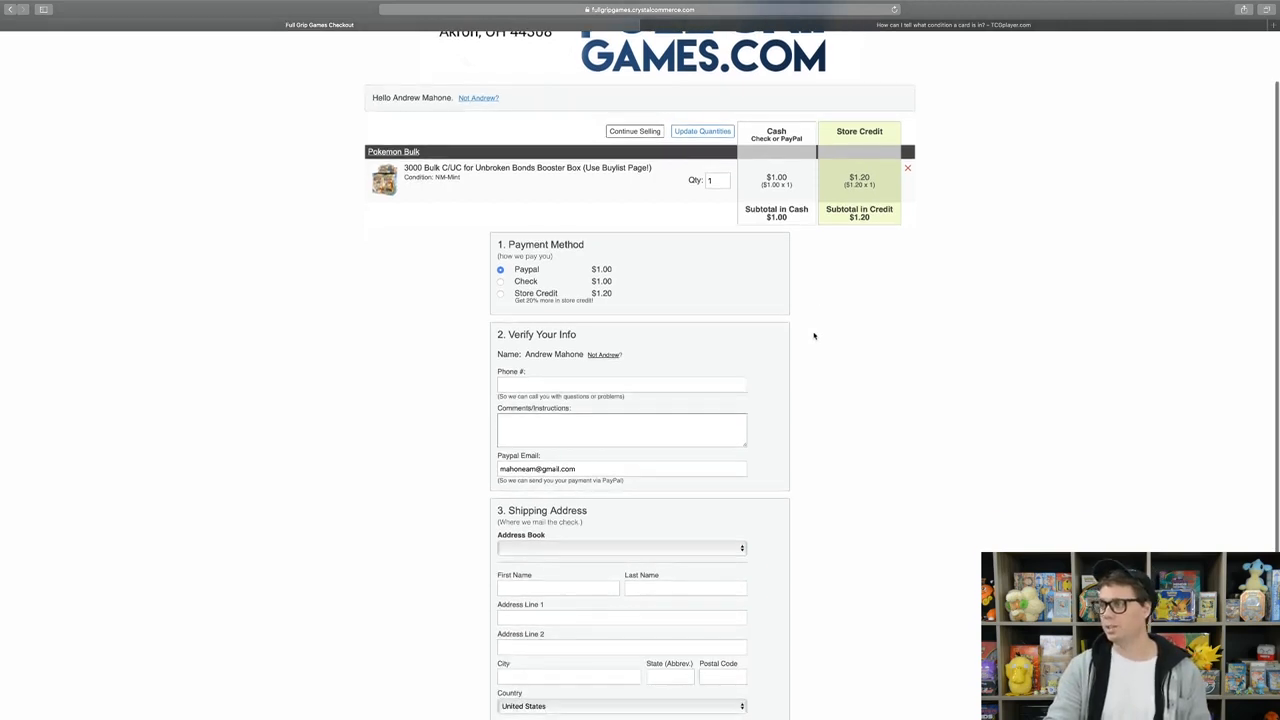
pyautogui.scroll(-3)
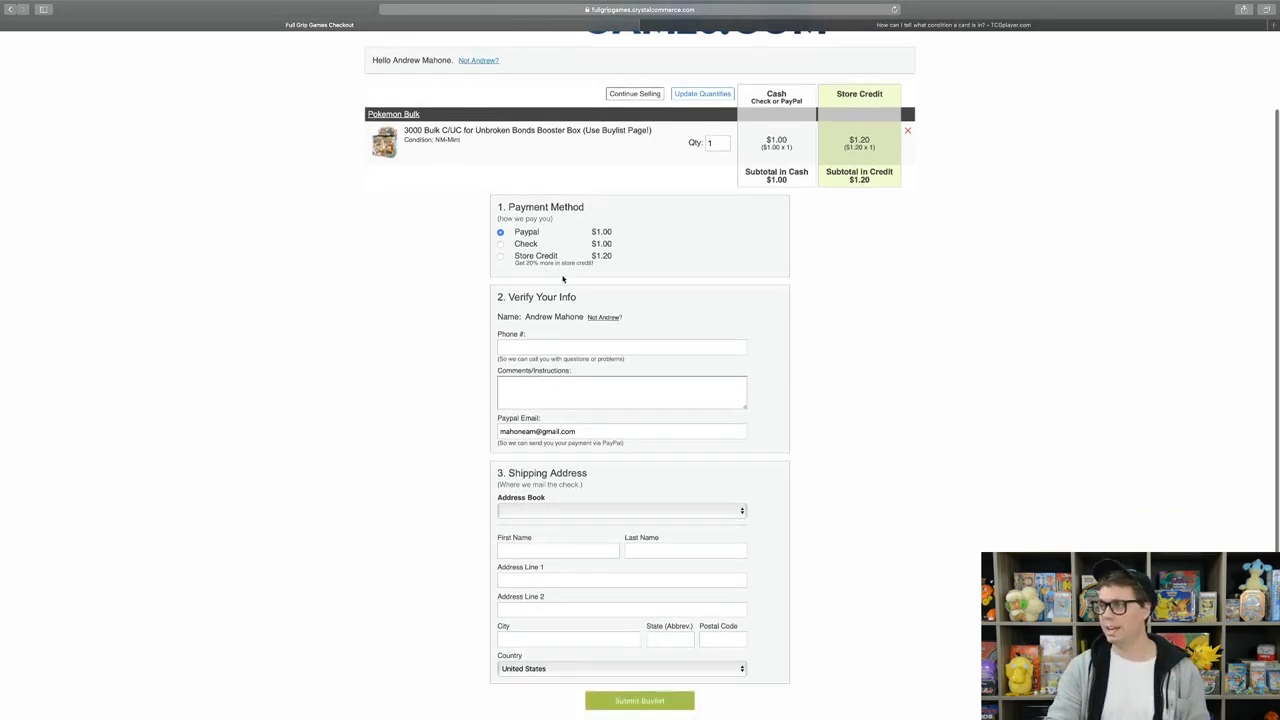
pyautogui.scroll(-3)
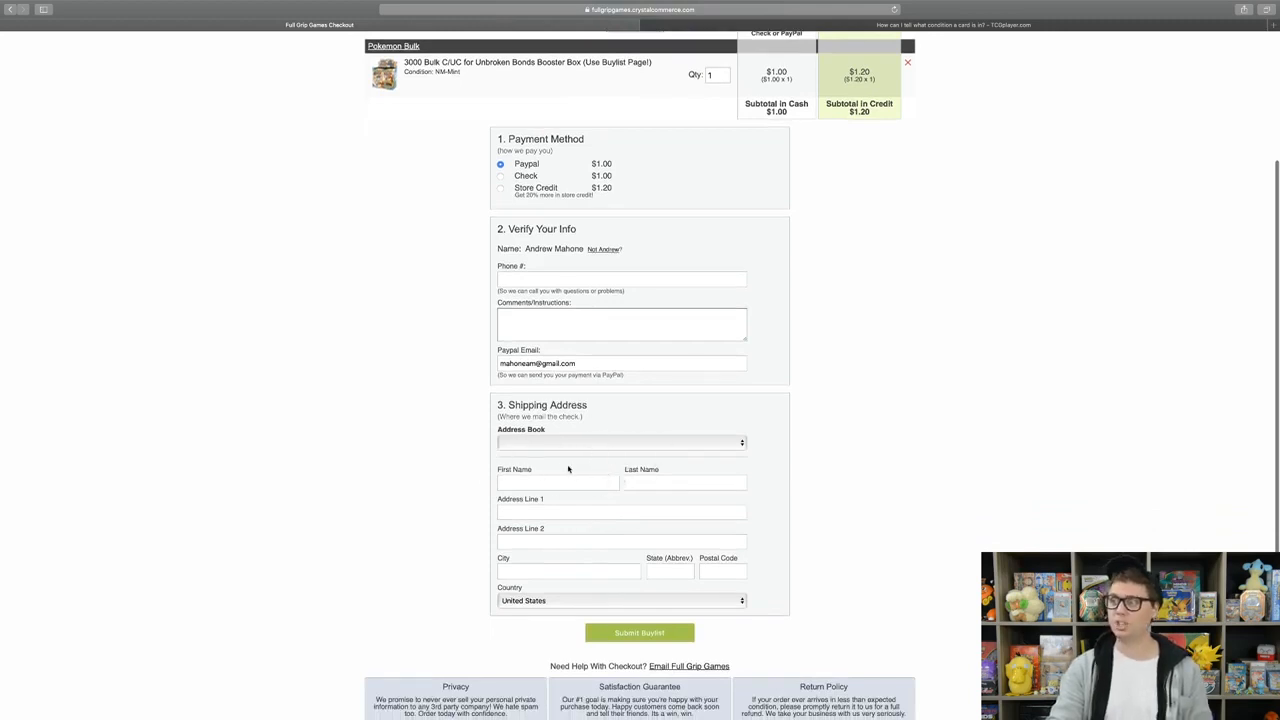
pyautogui.scroll(-3)
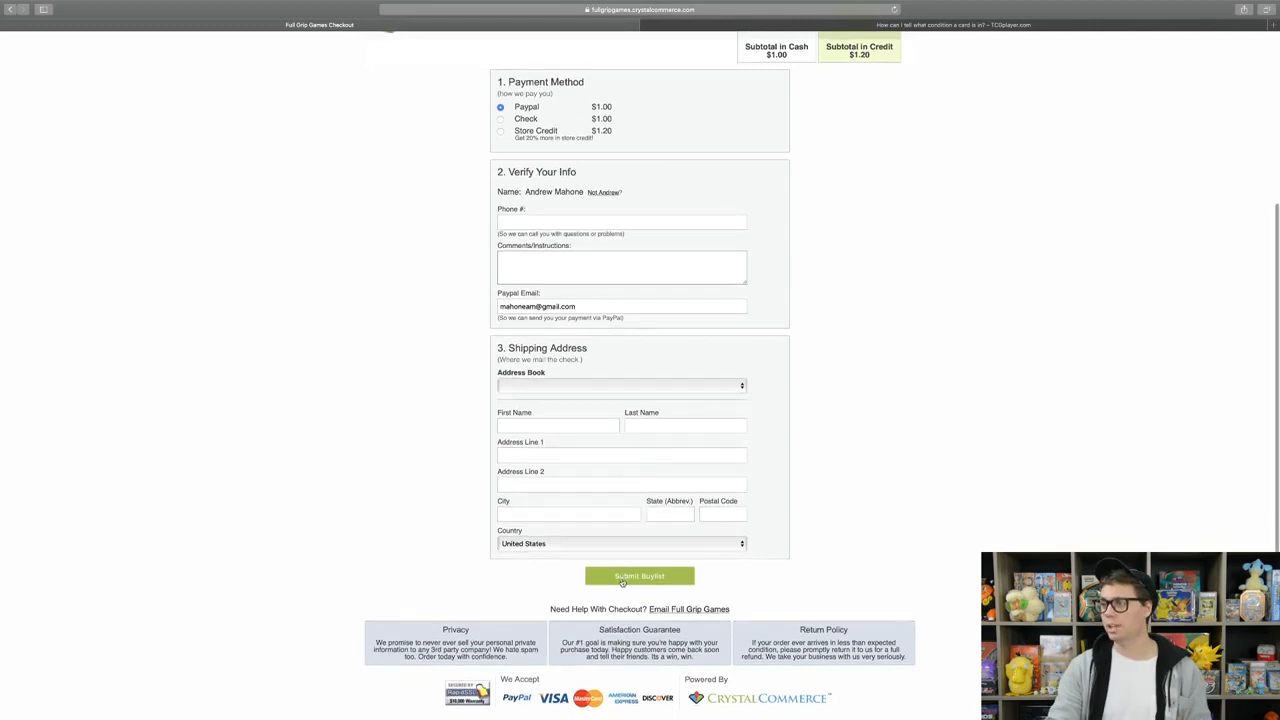
pyautogui.click(639, 575)
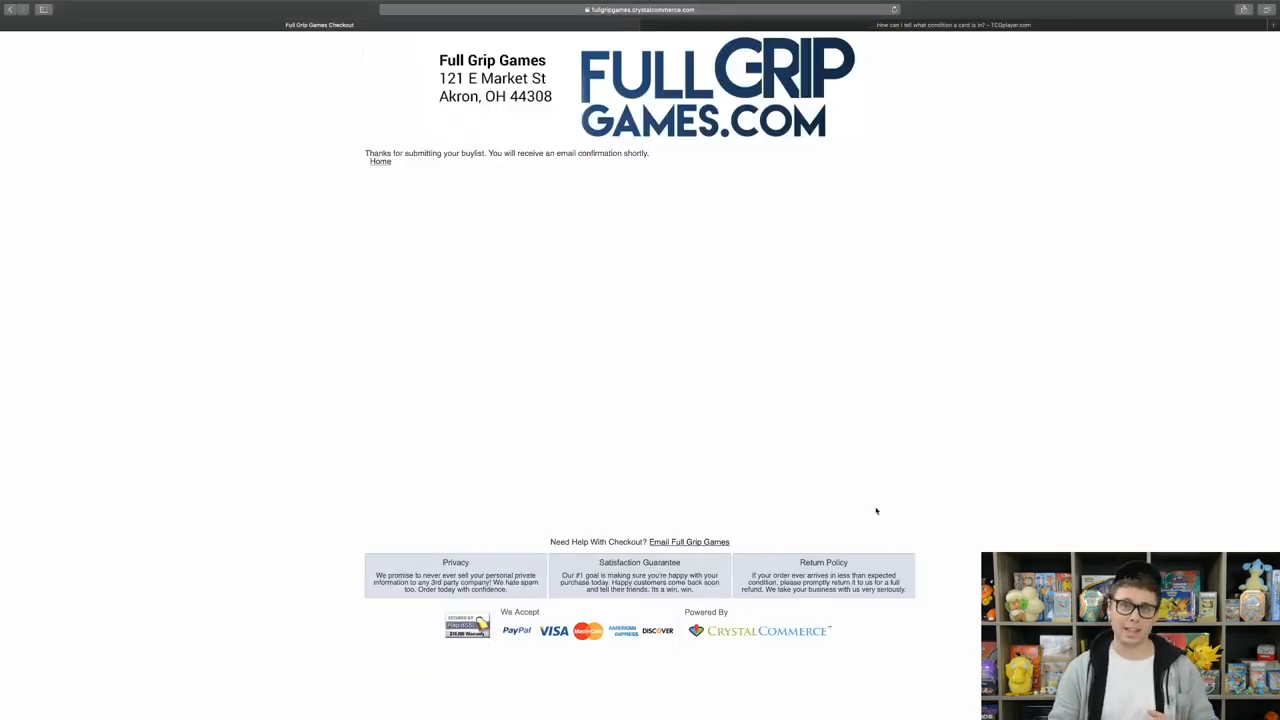